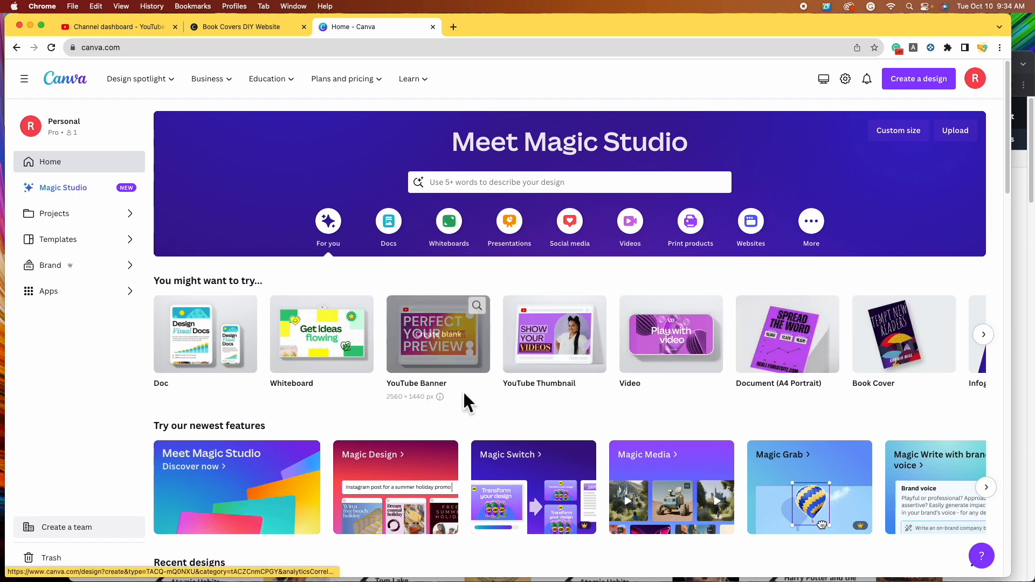
{"action": "mouse_move", "coordinate": [123, 213]}
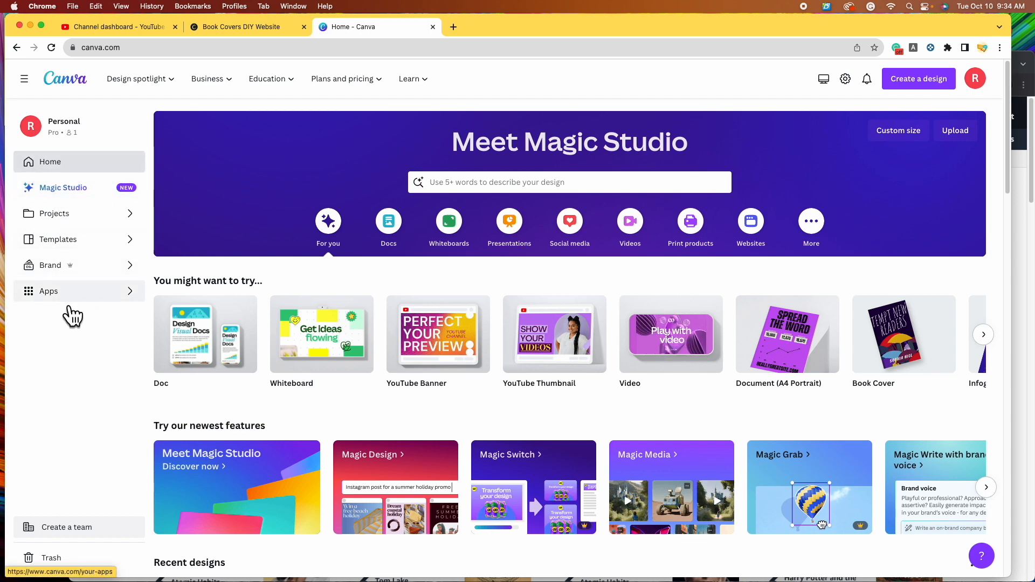
- Search the Canva apps library for 'QR code' apps
{"action": "left_click", "coordinate": [48, 291]}
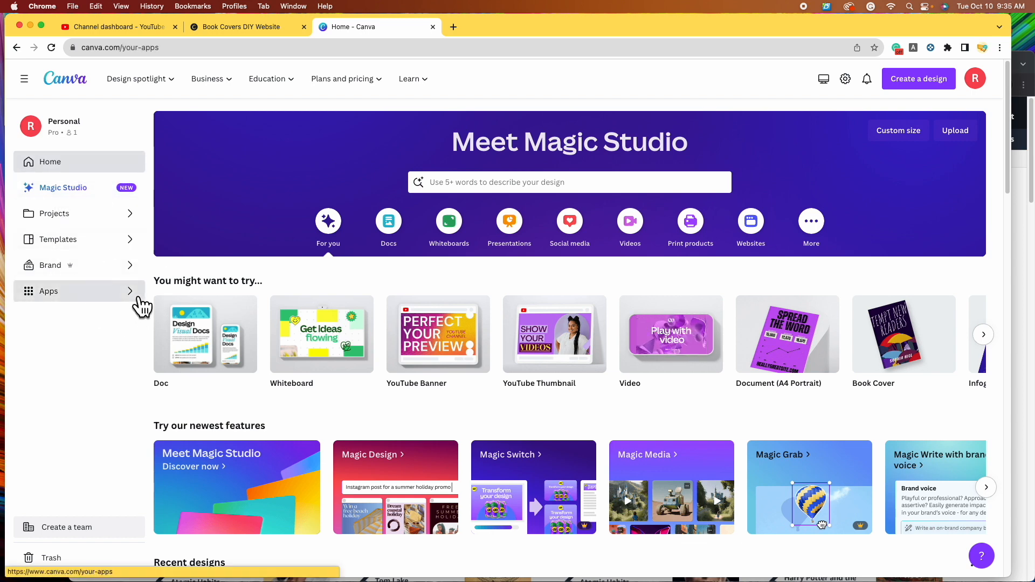
{"action": "left_click", "coordinate": [48, 292]}
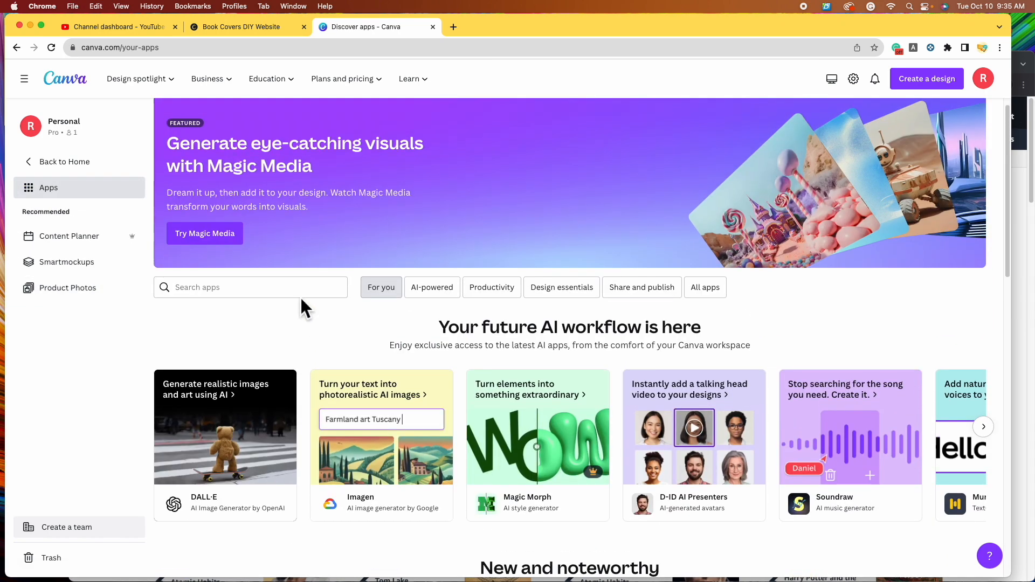
{"action": "scroll", "scroll_direction": "down", "scroll_amount": 3}
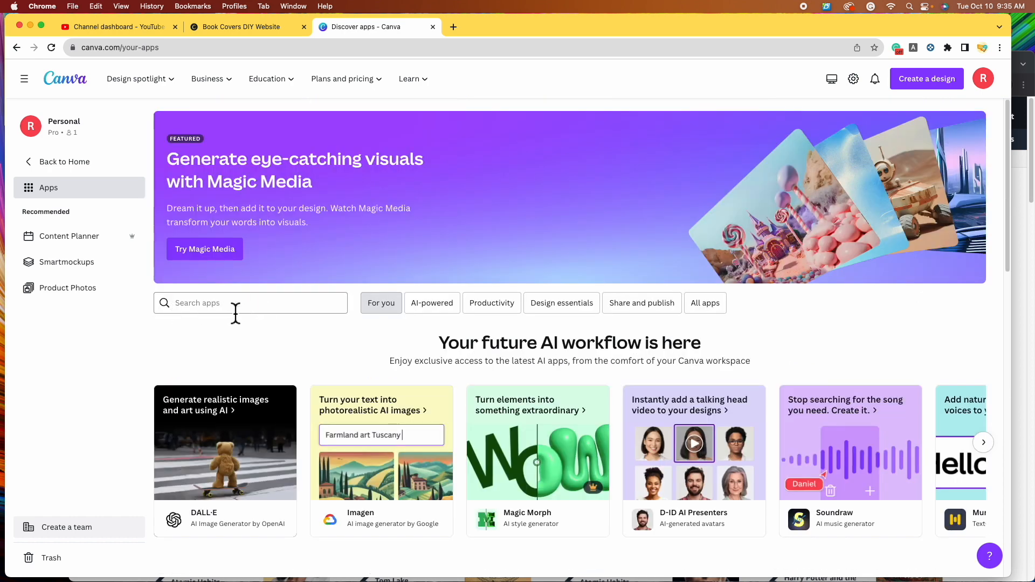
{"action": "left_click", "coordinate": [250, 302]}
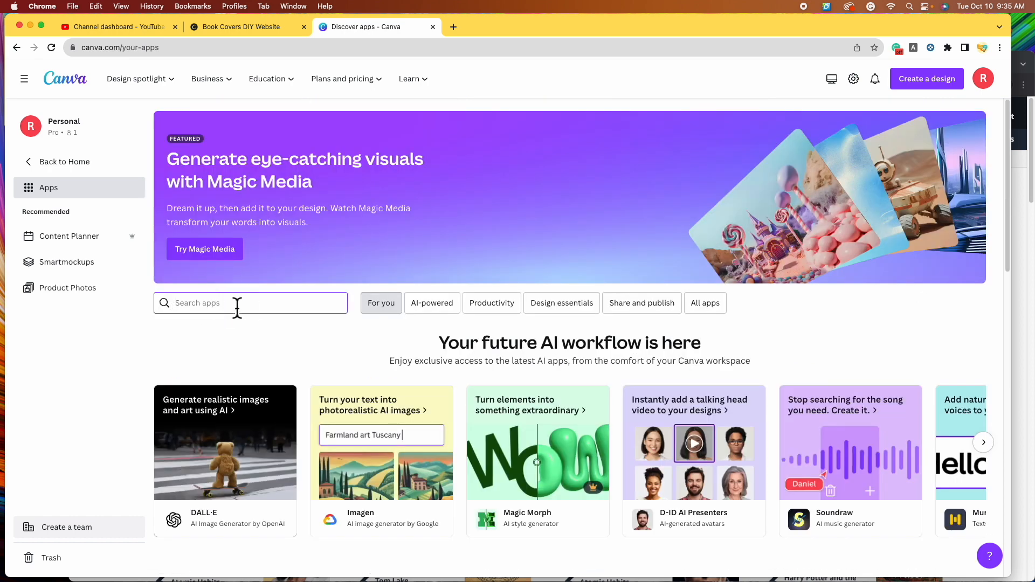
{"action": "type", "text": "QR code"}
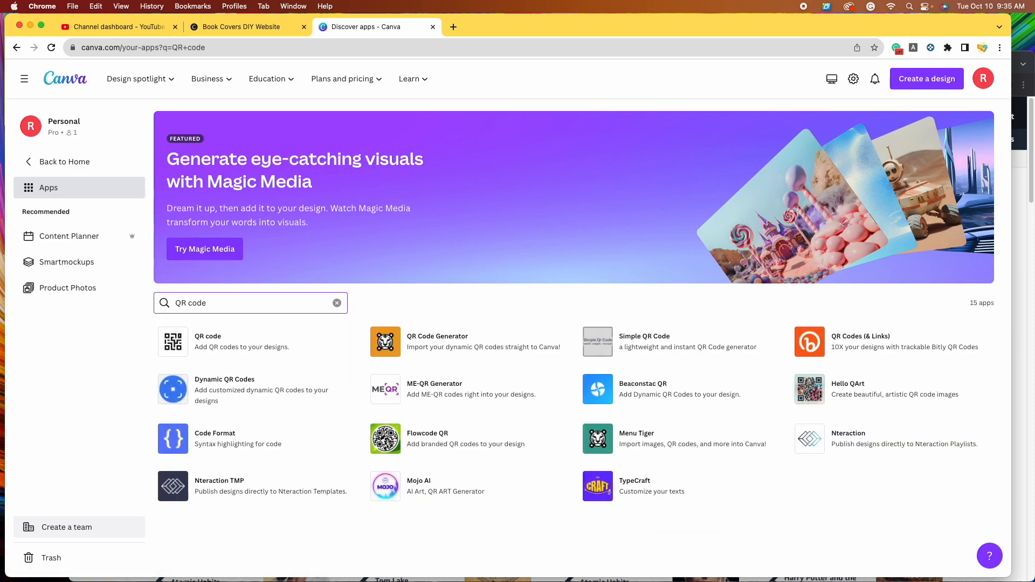
{"action": "mouse_move", "coordinate": [551, 470]}
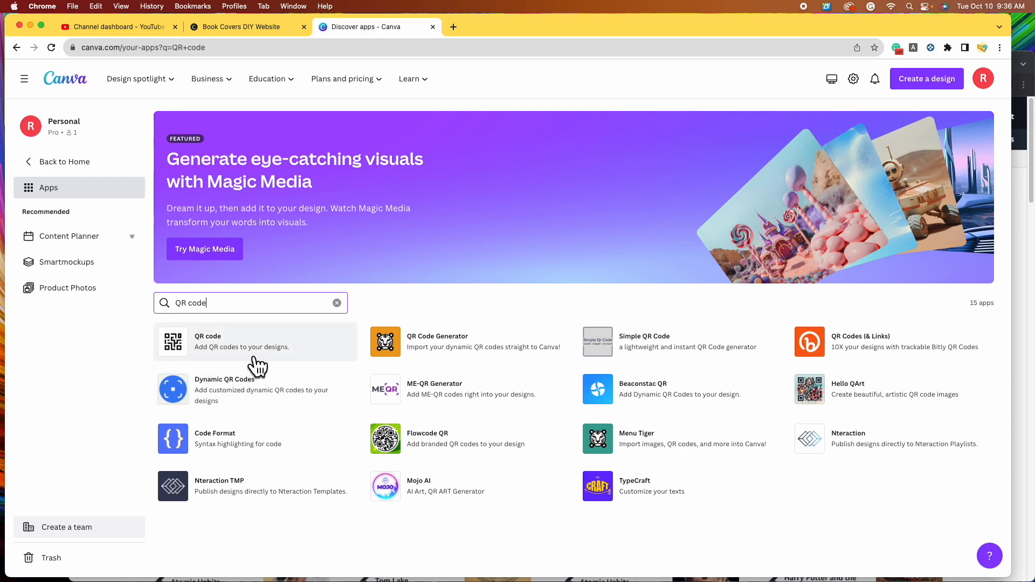
{"action": "mouse_move", "coordinate": [185, 360]}
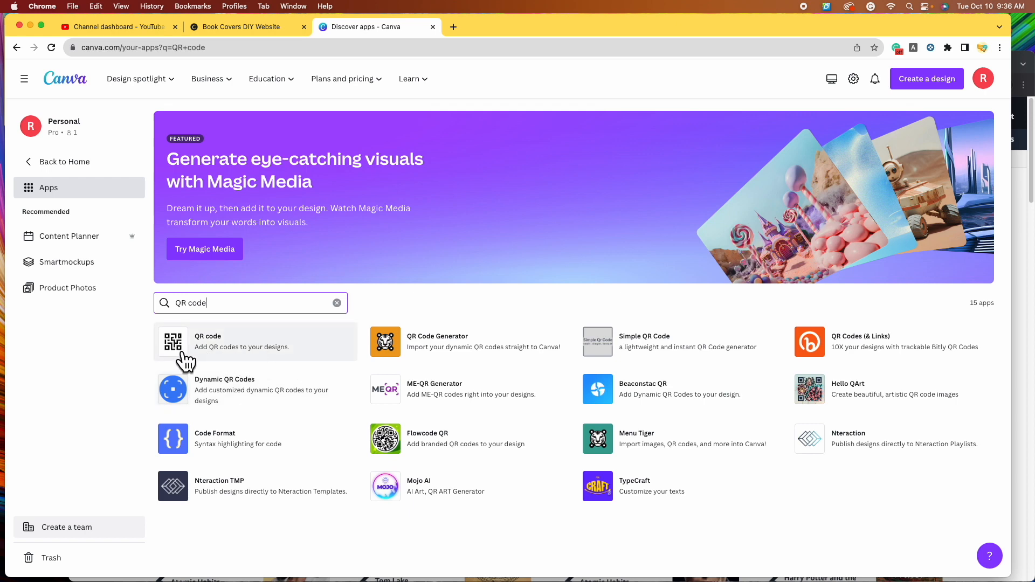
{"action": "mouse_move", "coordinate": [228, 366]}
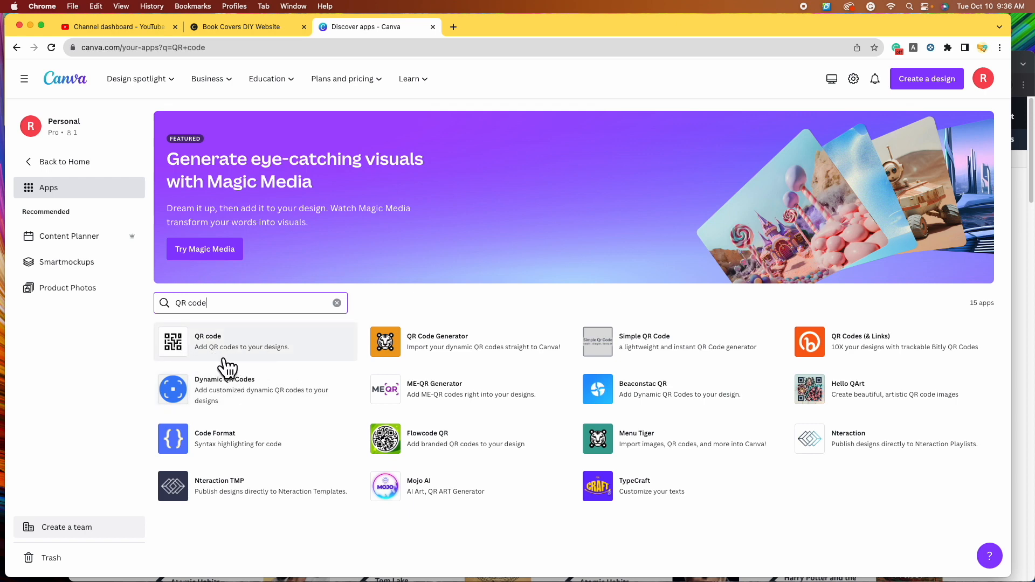
{"action": "mouse_move", "coordinate": [194, 359]}
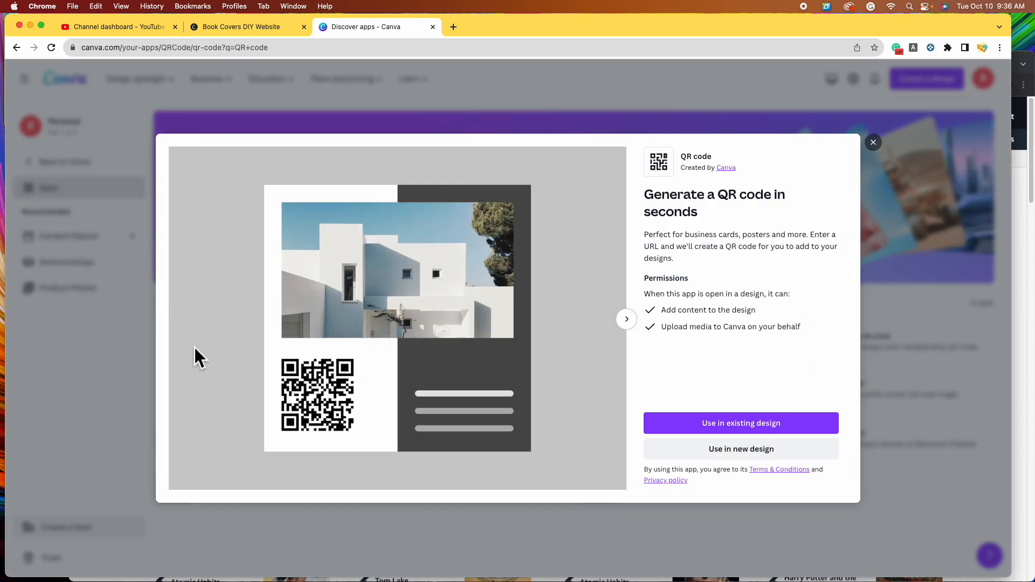
{"action": "mouse_move", "coordinate": [877, 470]}
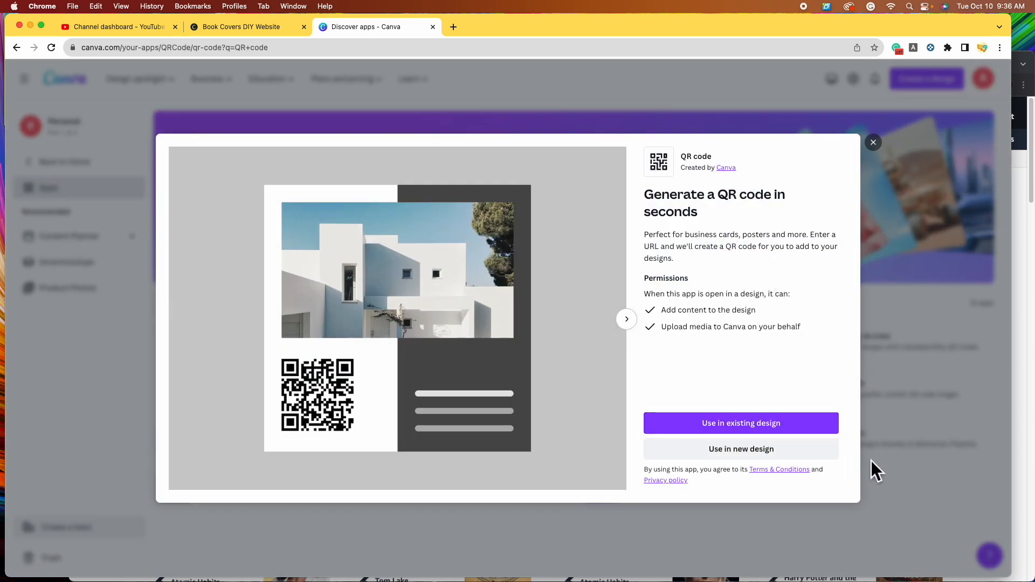
{"action": "mouse_move", "coordinate": [805, 439]}
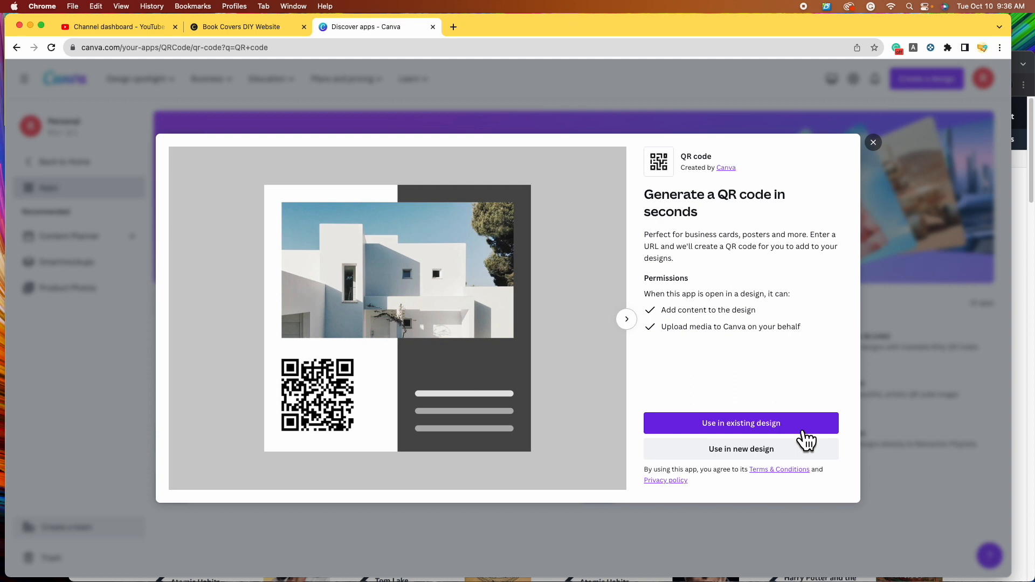
{"action": "mouse_move", "coordinate": [752, 370]}
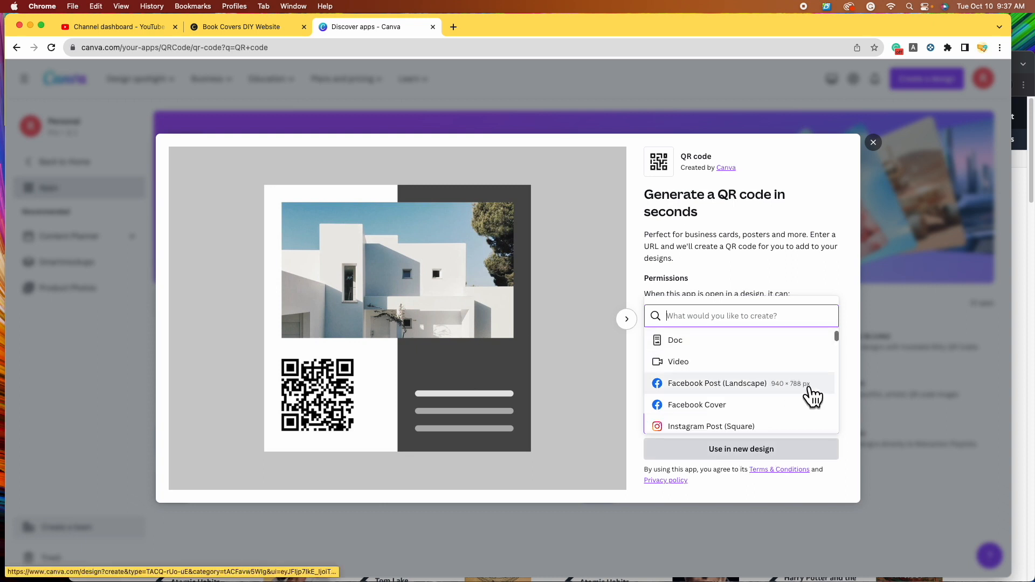
- Use the QR code app in a new 500 × 500 Logo design
{"action": "scroll", "scroll_direction": "down", "scroll_amount": 3}
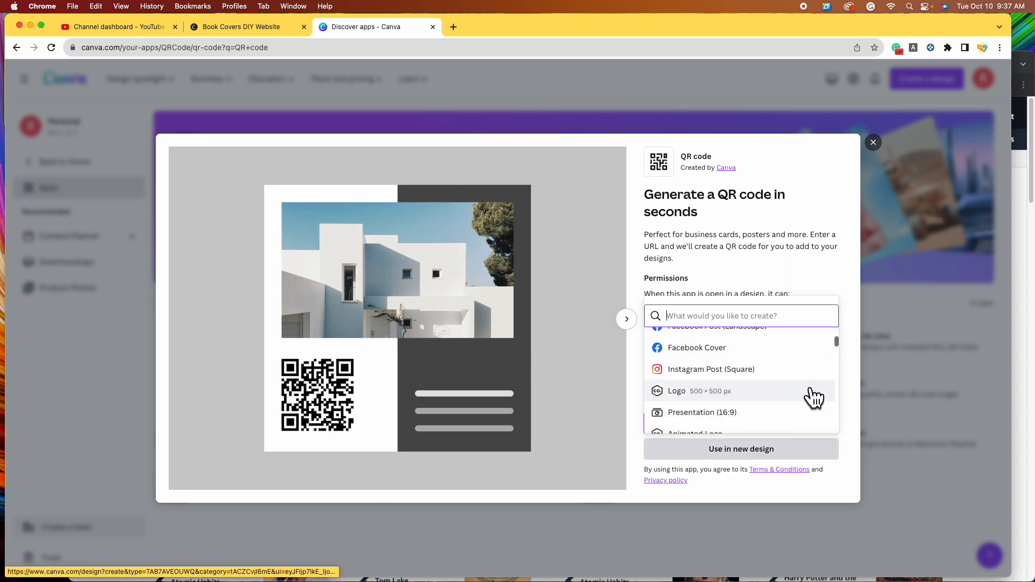
{"action": "scroll", "scroll_direction": "down", "scroll_amount": 3}
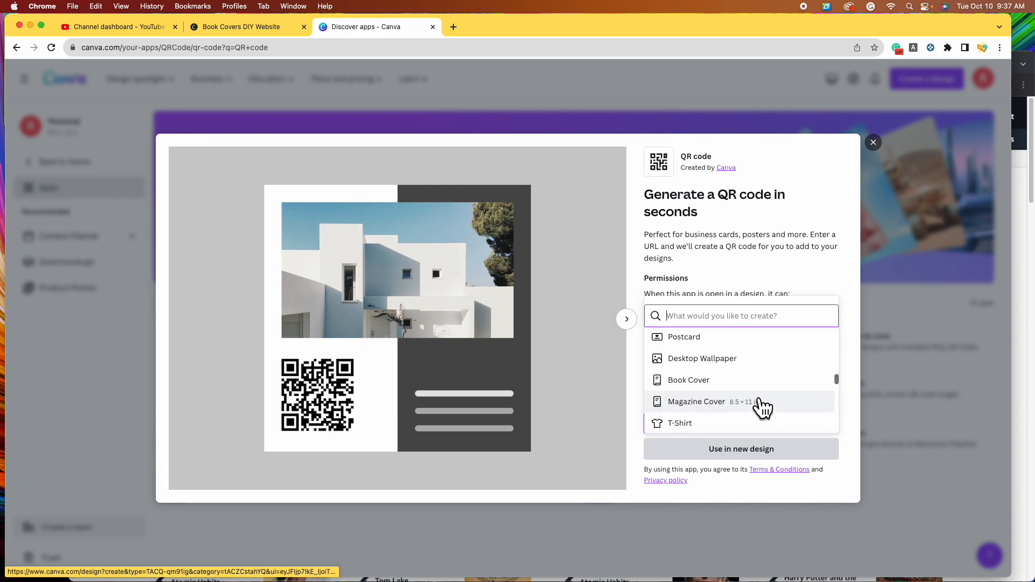
{"action": "scroll", "scroll_direction": "down", "scroll_amount": 3}
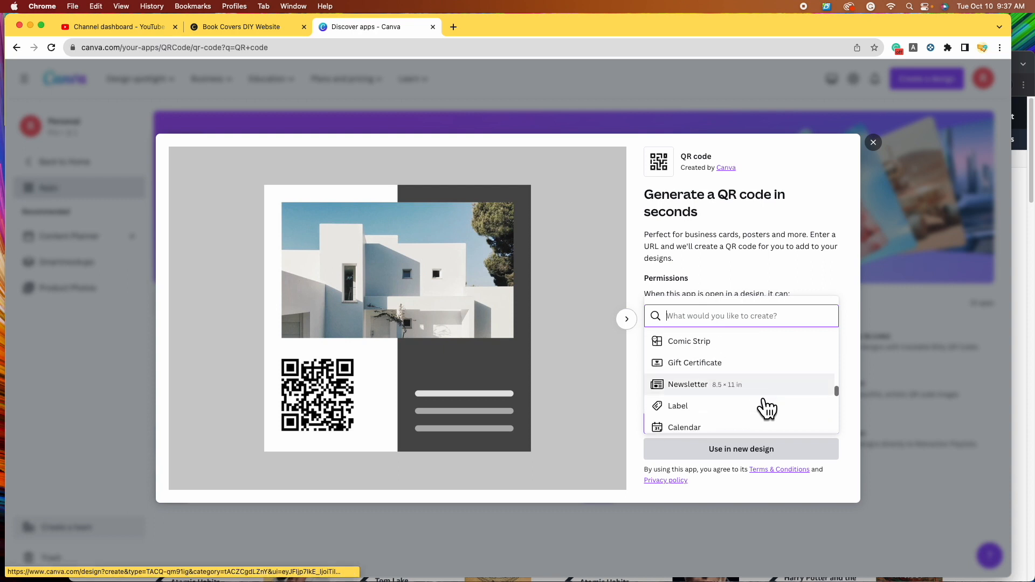
{"action": "scroll", "scroll_direction": "down", "scroll_amount": 3}
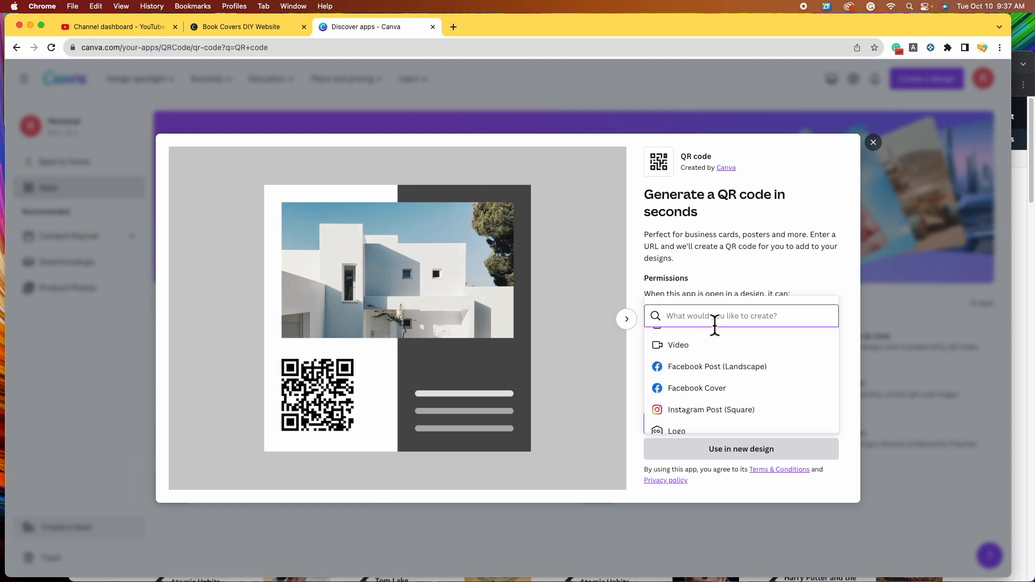
{"action": "type", "text": "logo"}
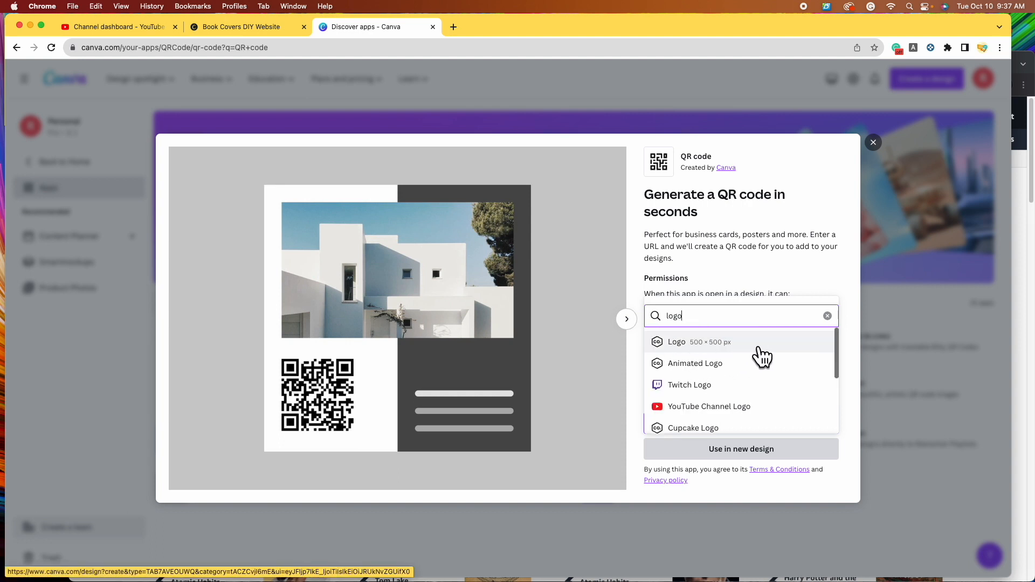
{"action": "left_click", "coordinate": [676, 342]}
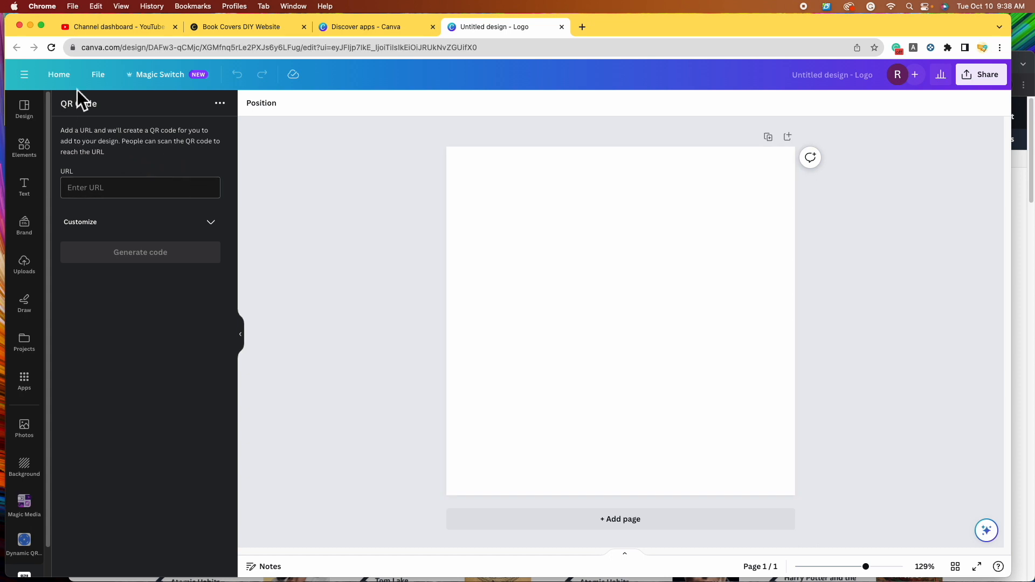
{"action": "mouse_move", "coordinate": [87, 151]}
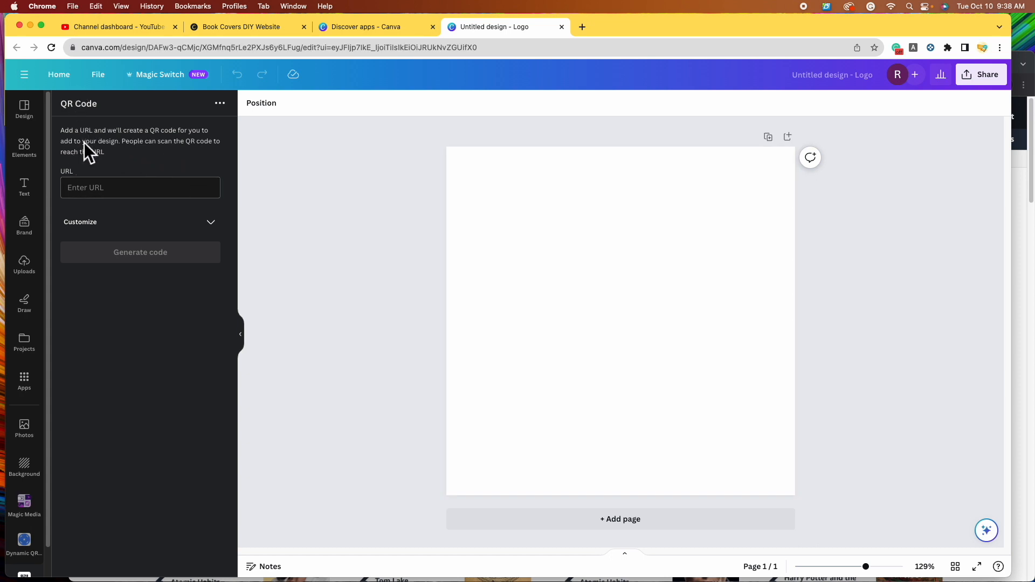
{"action": "mouse_move", "coordinate": [169, 169]}
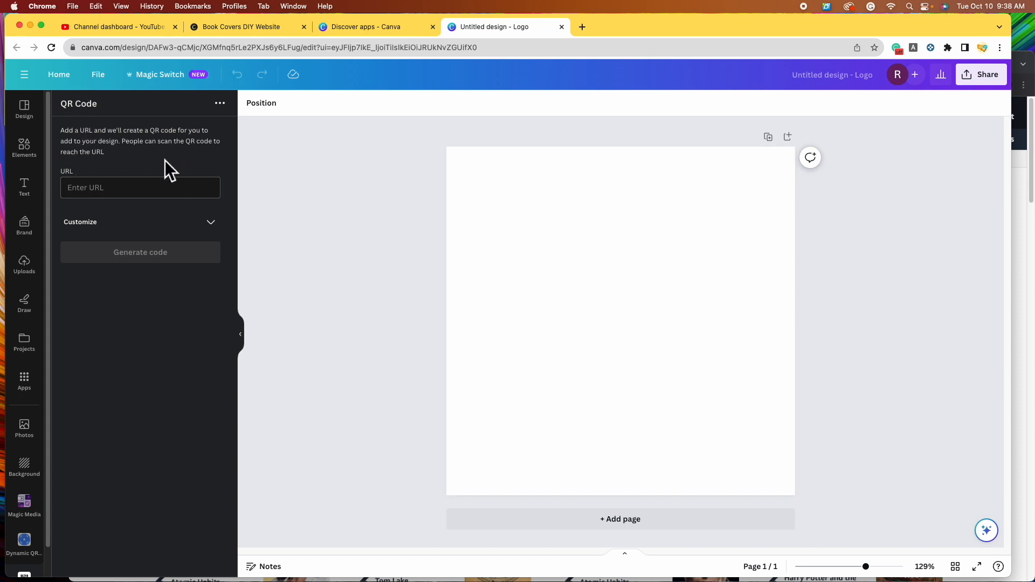
{"action": "mouse_move", "coordinate": [159, 164]}
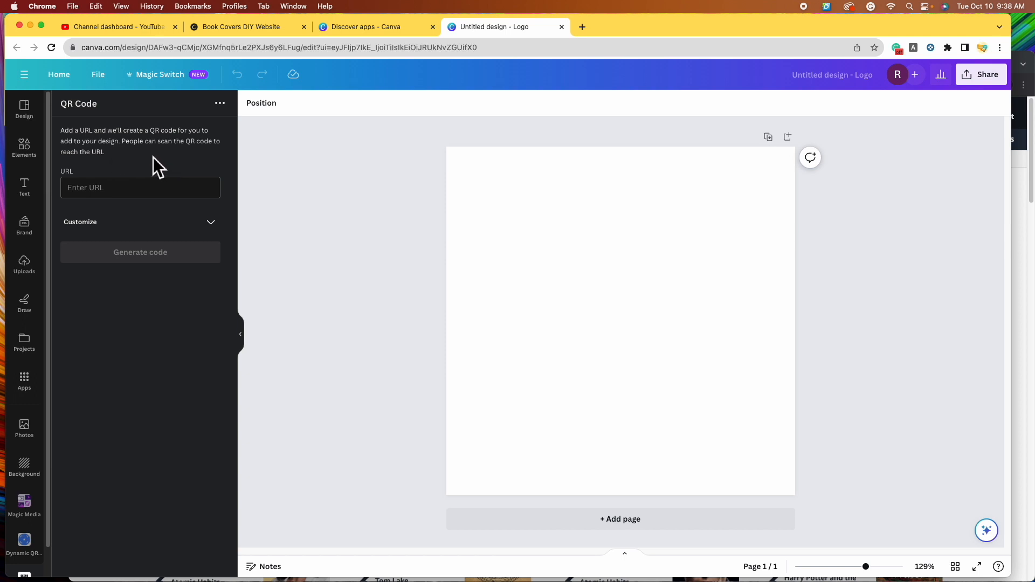
{"action": "mouse_move", "coordinate": [111, 171]}
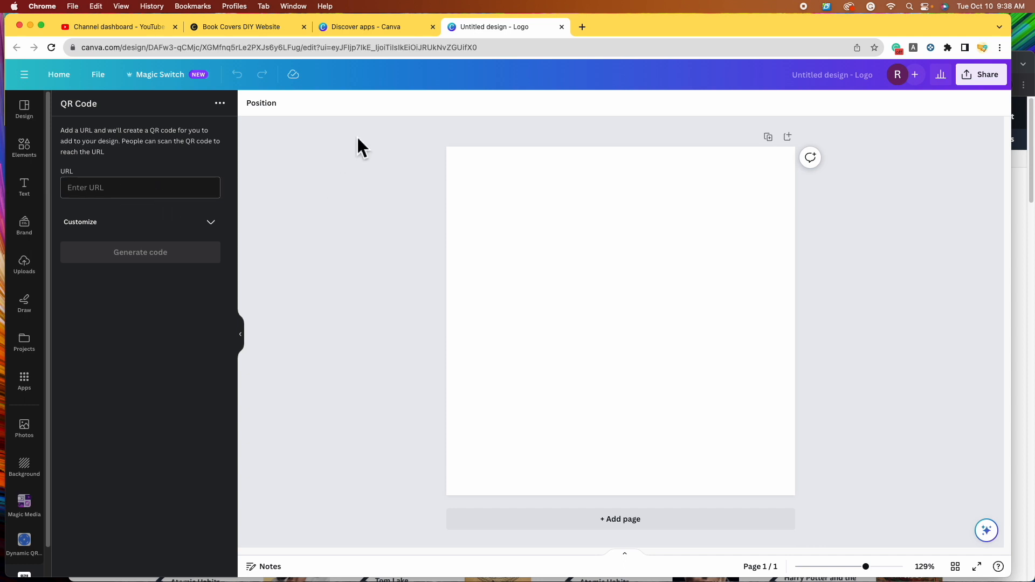
- Select the blank page of the new Logo design
{"action": "left_click", "coordinate": [140, 188]}
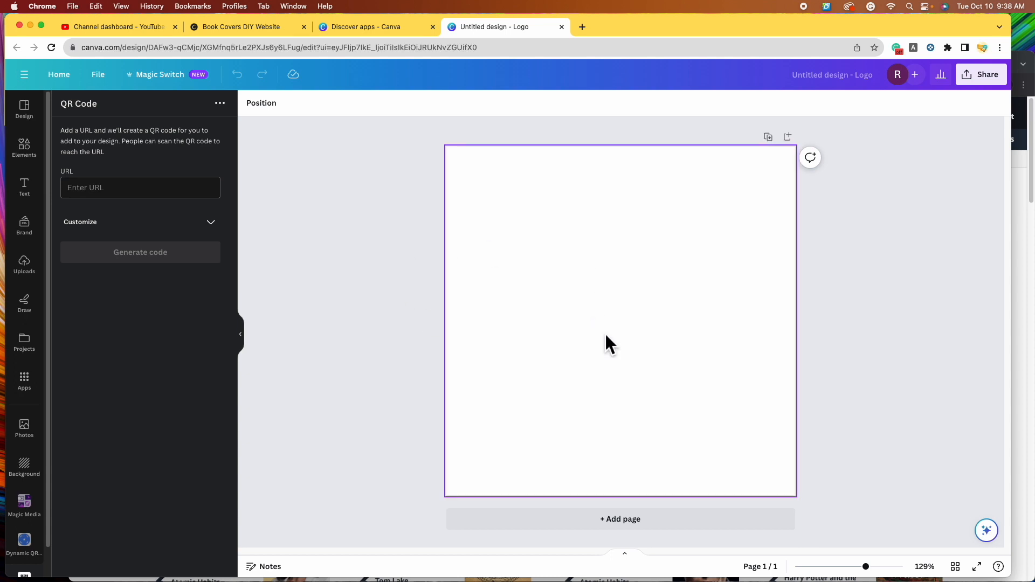
{"action": "left_click", "coordinate": [244, 27]}
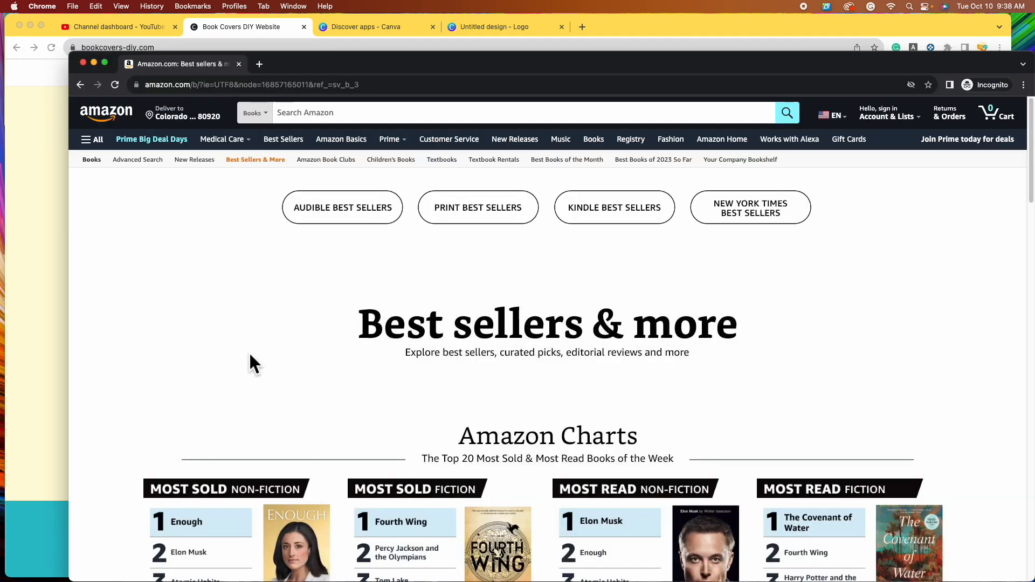
{"action": "mouse_move", "coordinate": [386, 403]}
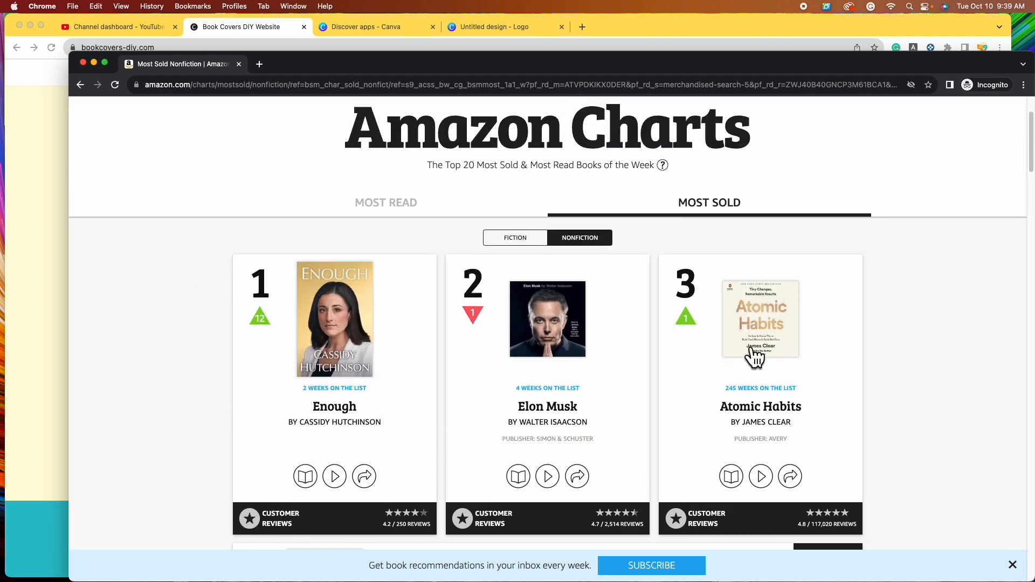
- Open the Atomic Habits Kindle edition on Amazon and copy its web address
{"action": "left_click", "coordinate": [760, 318]}
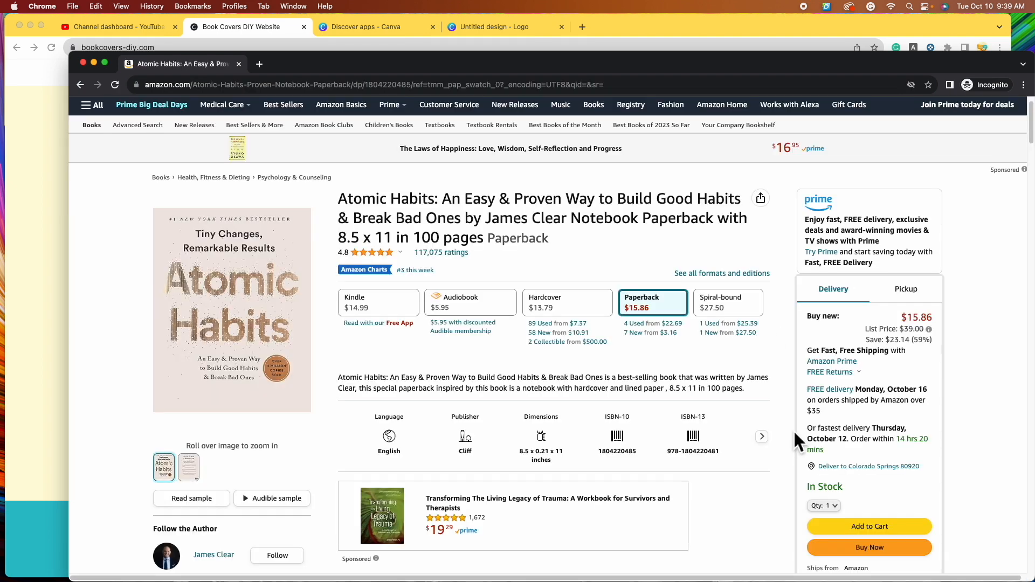
{"action": "mouse_move", "coordinate": [757, 395]}
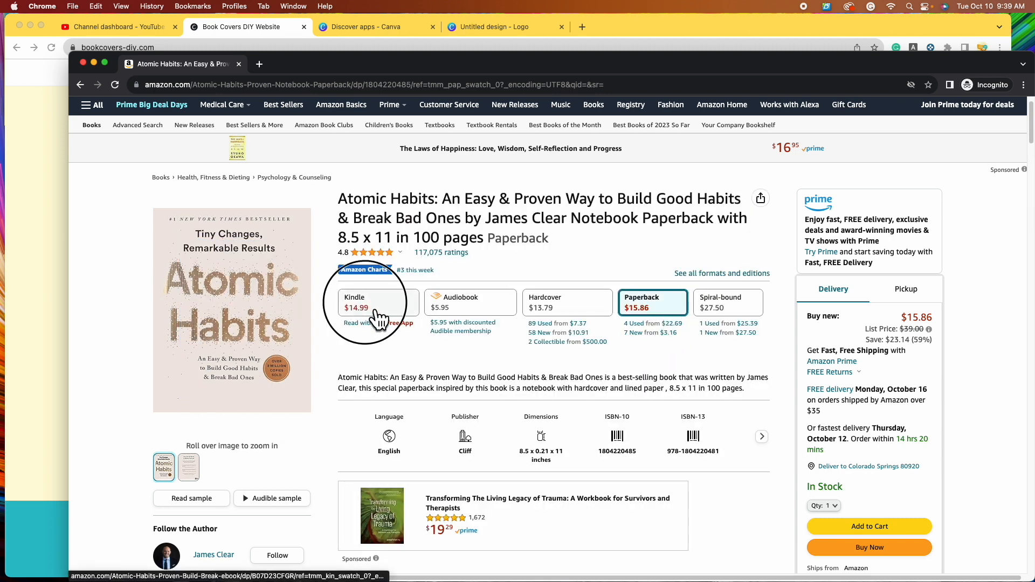
{"action": "left_click", "coordinate": [357, 302]}
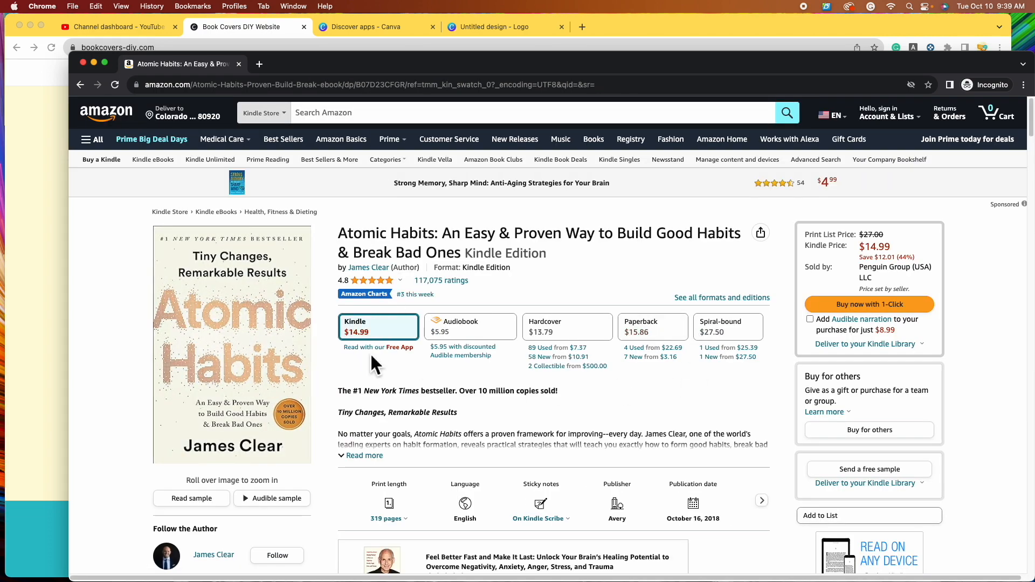
{"action": "mouse_move", "coordinate": [476, 380]}
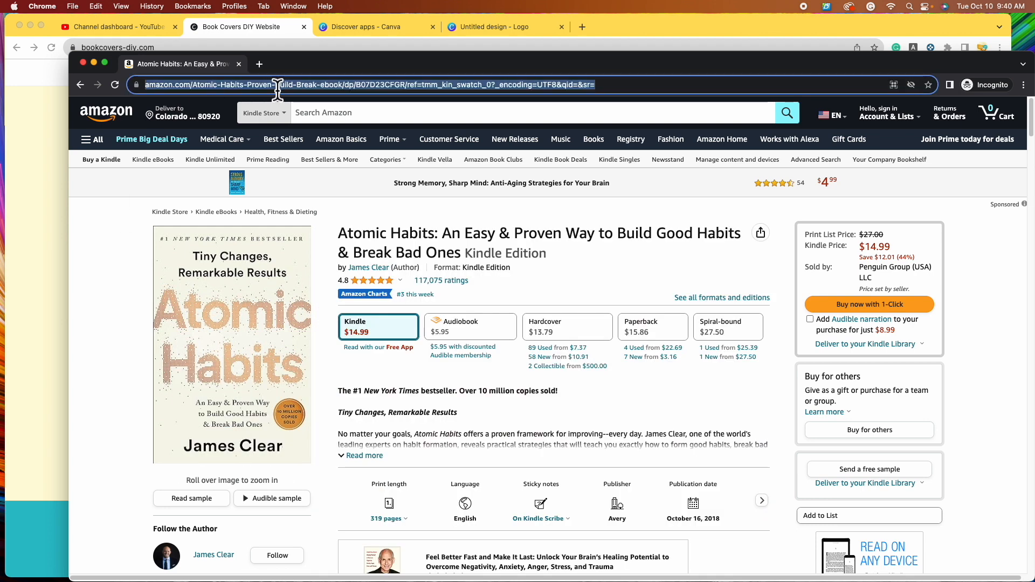
{"action": "right_click", "coordinate": [278, 85]}
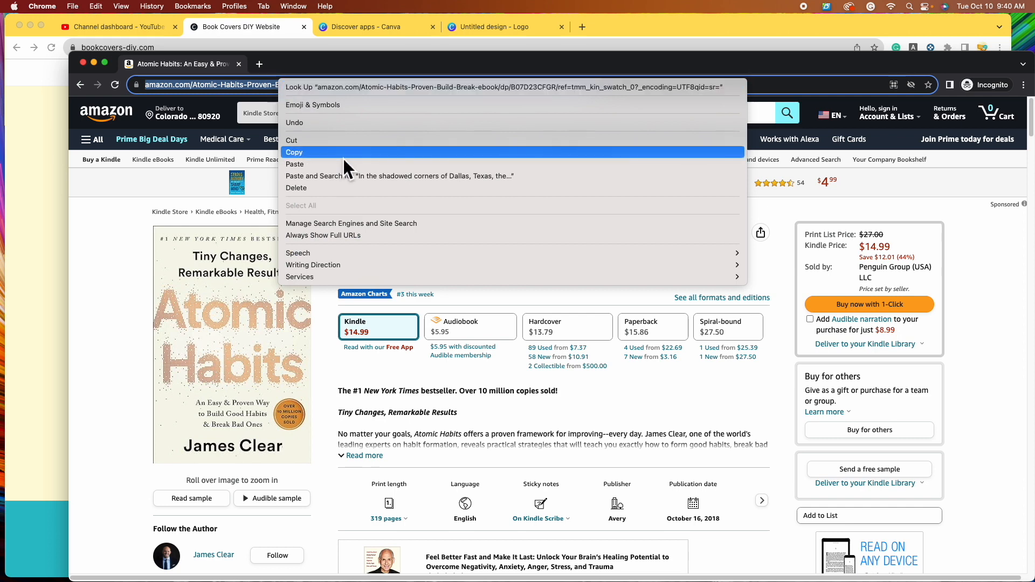
- Paste the Atomic Habits Amazon address into the QR Code app's URL field
{"action": "left_click", "coordinate": [506, 27]}
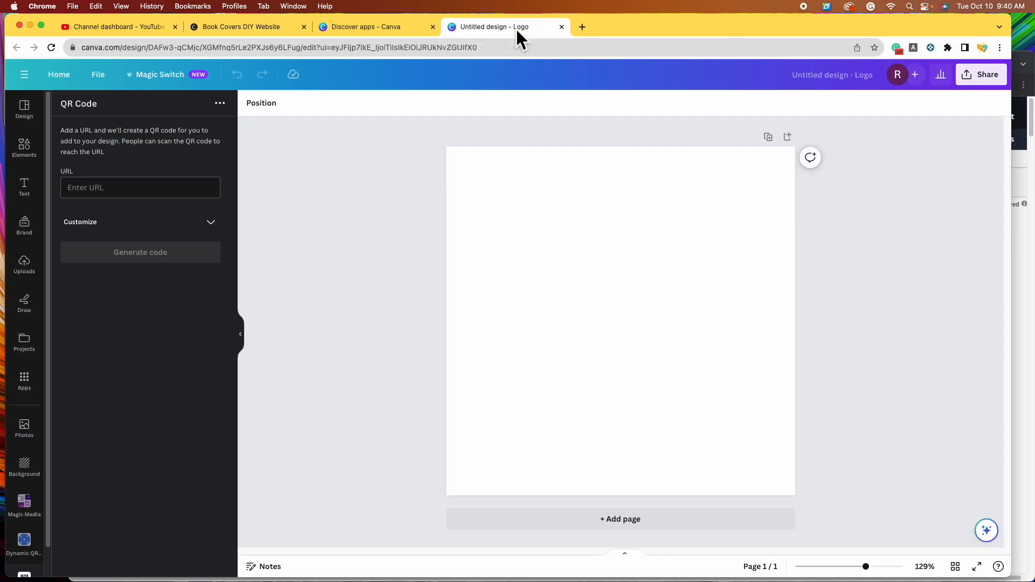
{"action": "left_click", "coordinate": [140, 188]}
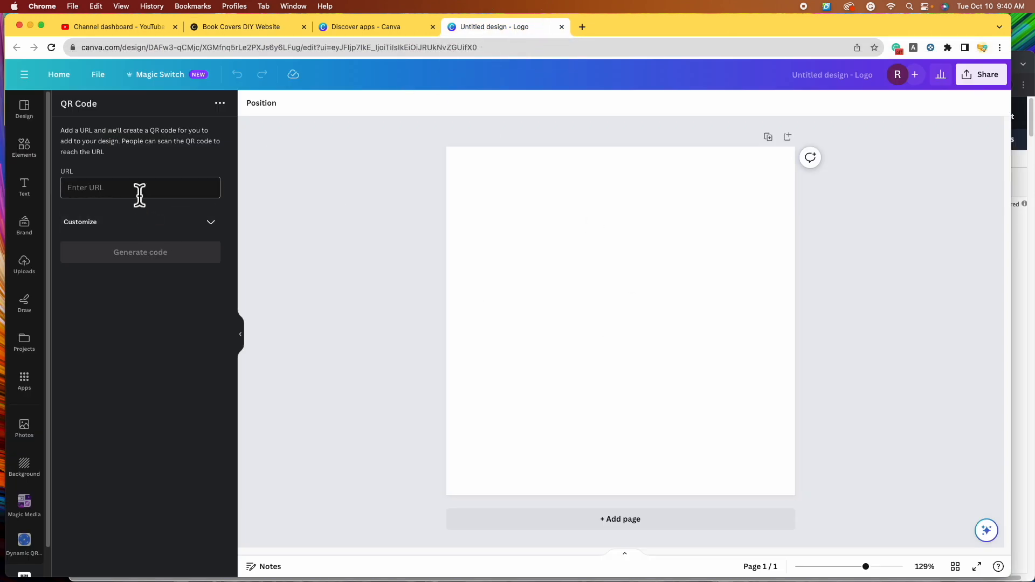
{"action": "right_click", "coordinate": [140, 187]}
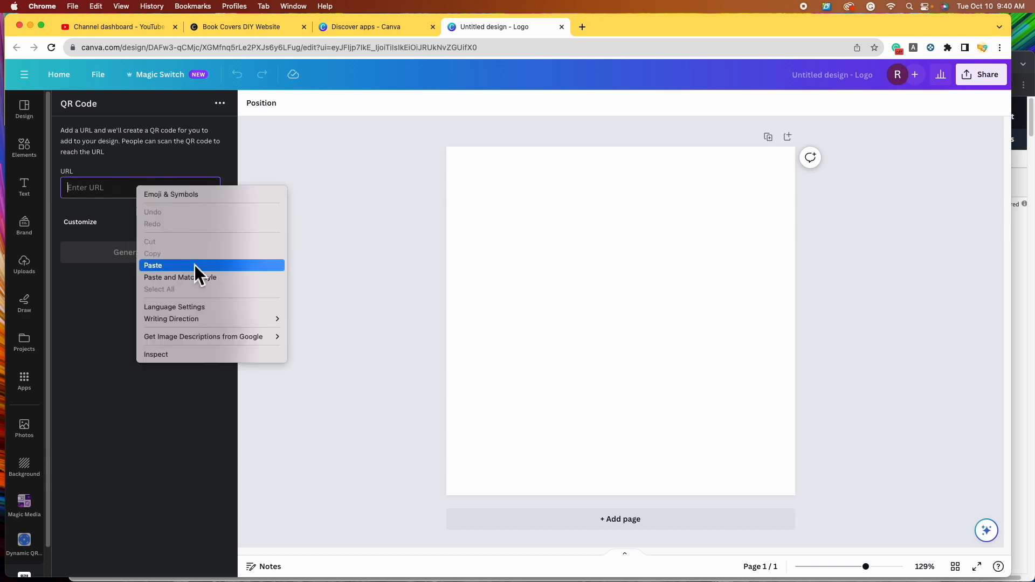
{"action": "left_click", "coordinate": [153, 265]}
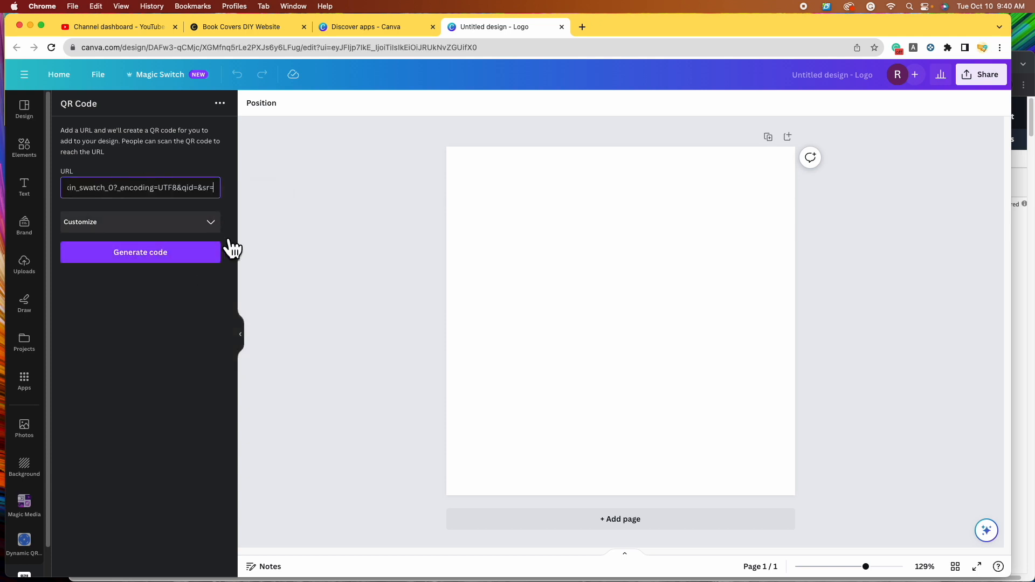
{"action": "left_click", "coordinate": [140, 222]}
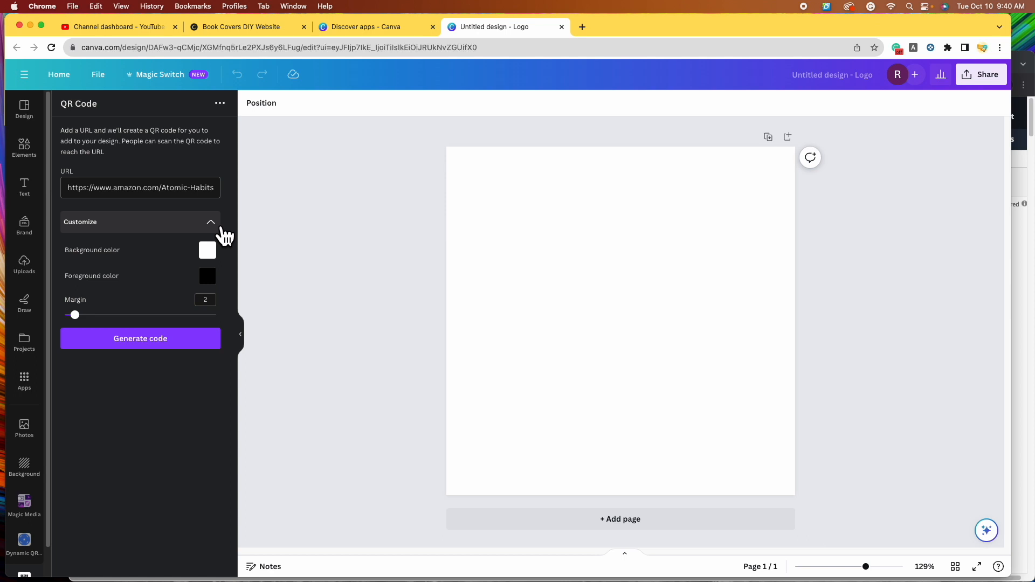
{"action": "mouse_move", "coordinate": [225, 270]}
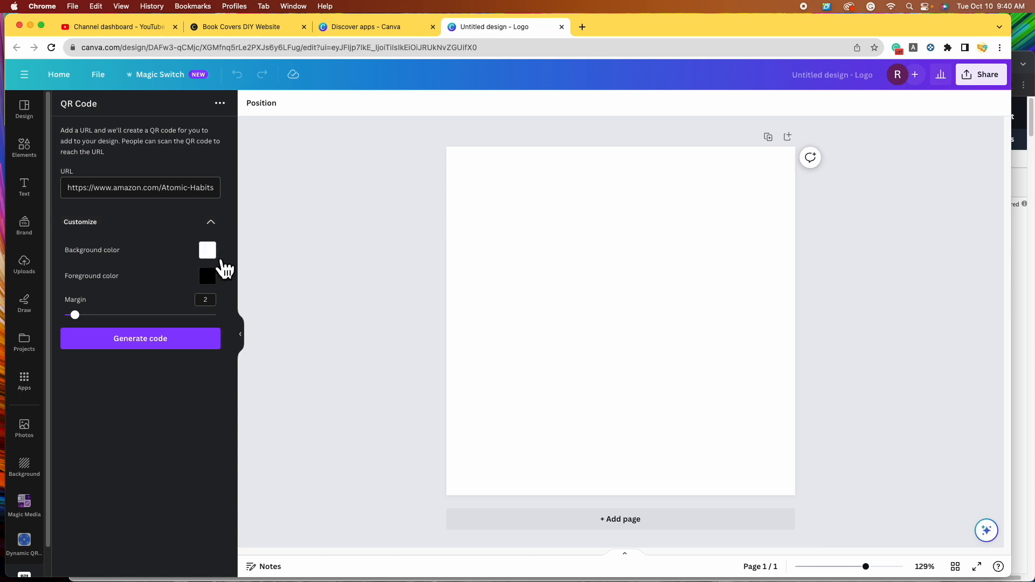
{"action": "mouse_move", "coordinate": [91, 296]}
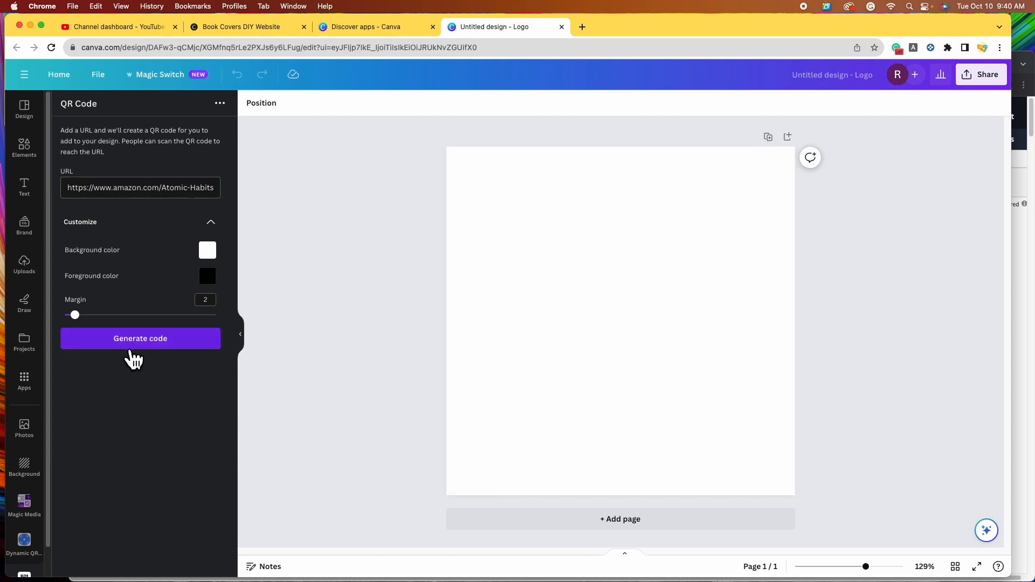
- Generate the QR code and enlarge it to fill the Logo page
{"action": "left_click", "coordinate": [140, 338]}
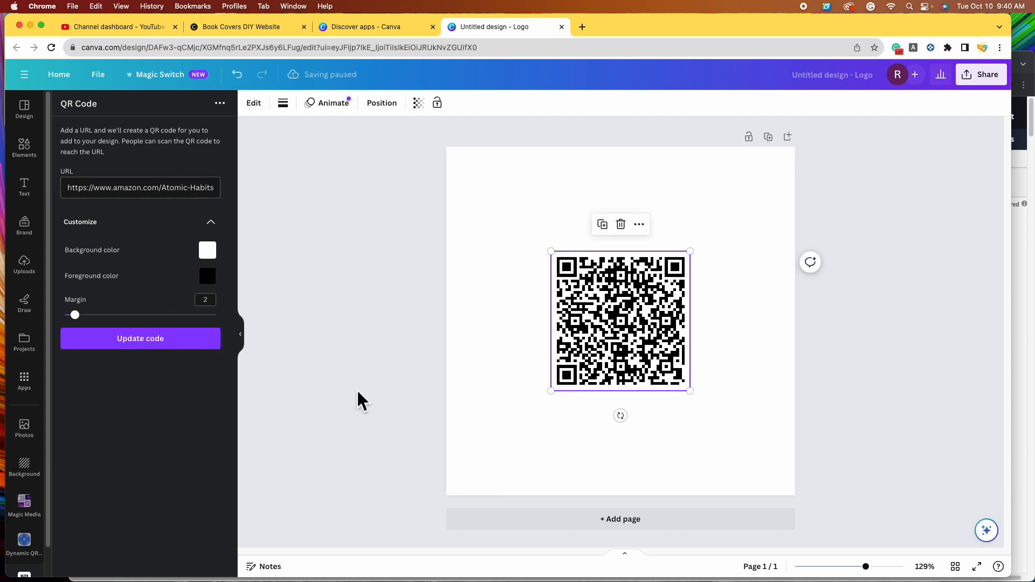
{"action": "mouse_move", "coordinate": [620, 329]}
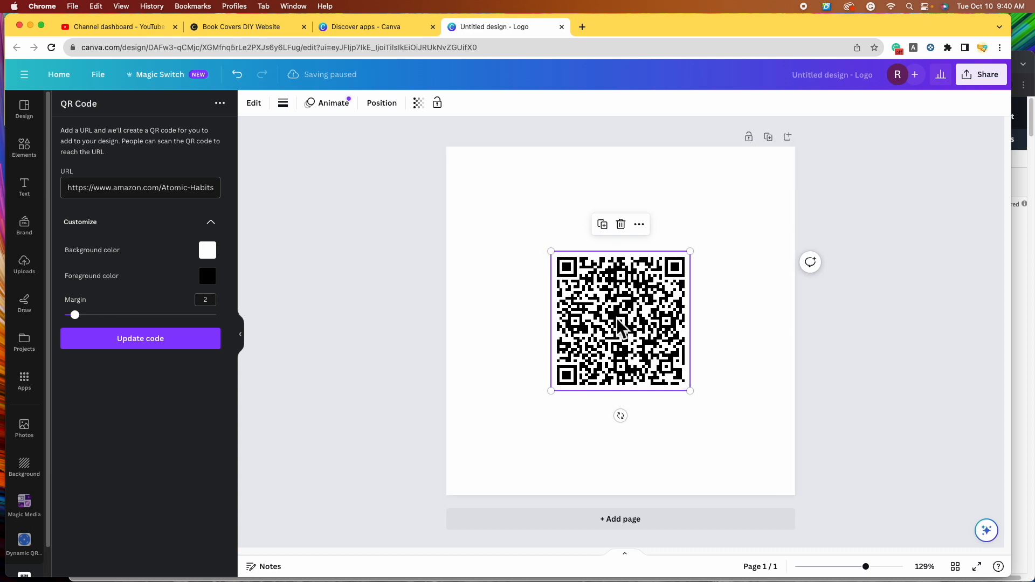
{"action": "left_click_drag", "start_coordinate": [552, 252], "coordinate": [477, 177]}
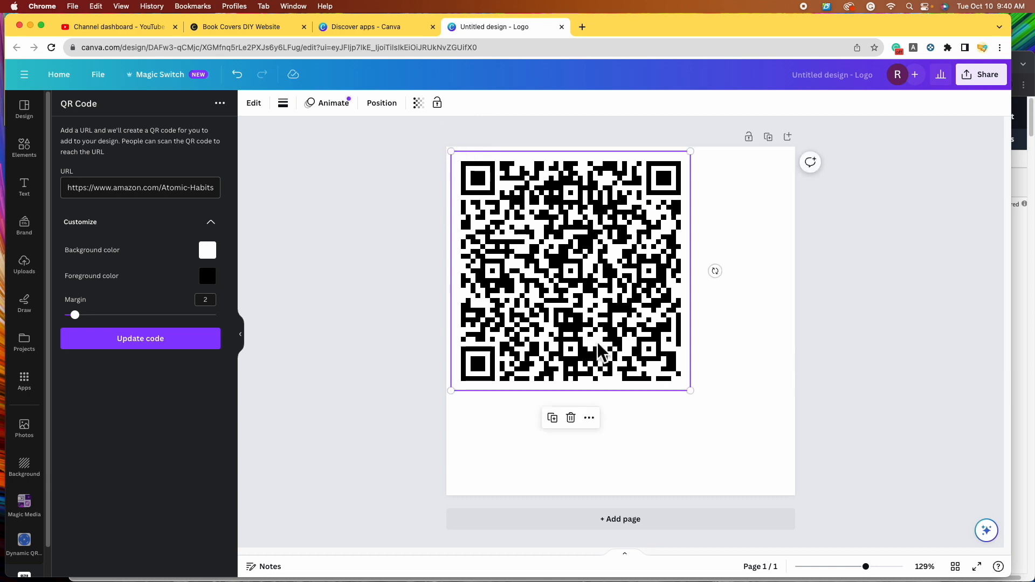
{"action": "left_click_drag", "start_coordinate": [691, 391], "coordinate": [795, 494]}
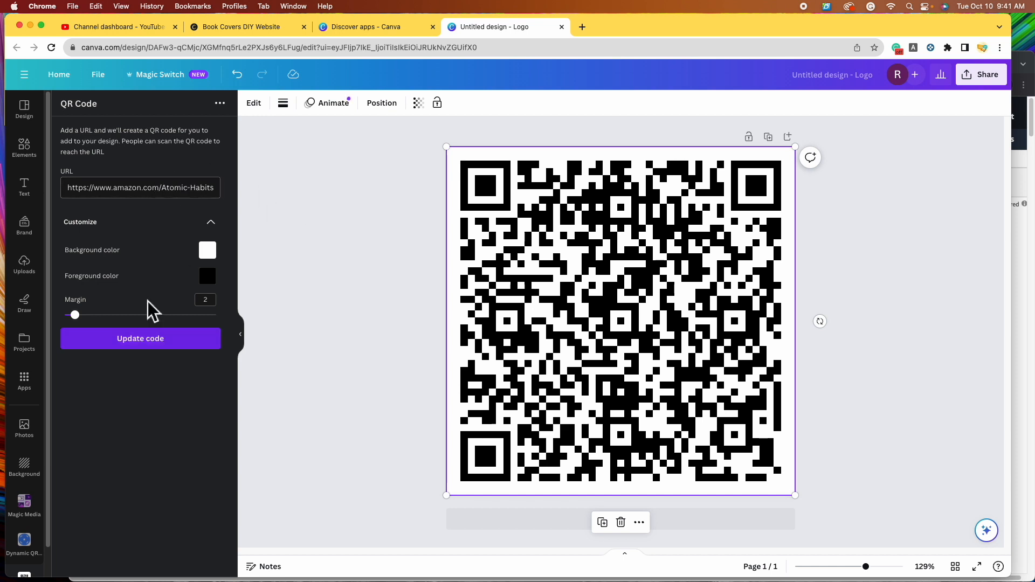
{"action": "mouse_move", "coordinate": [739, 442]}
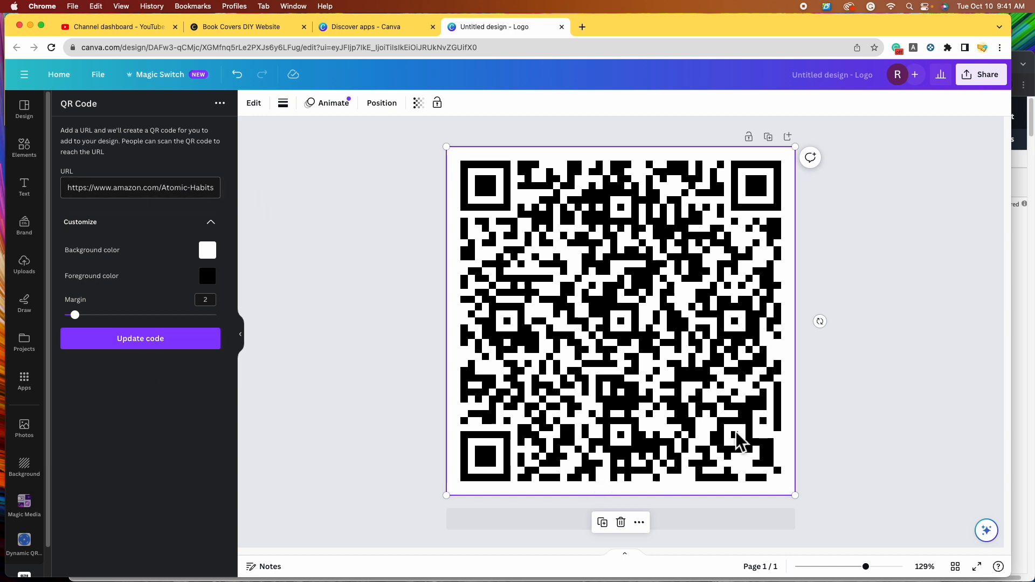
{"action": "mouse_move", "coordinate": [897, 406]}
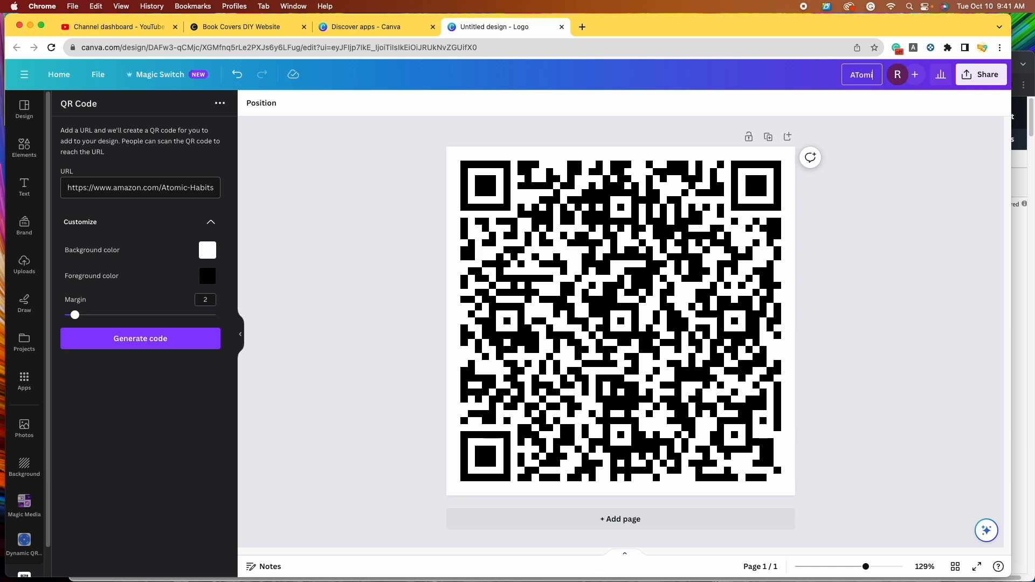
- Rename the design 'Atomic Habits QR Code' and download it as a PNG
{"action": "type", "text": "Atomic Habits QR Code"}
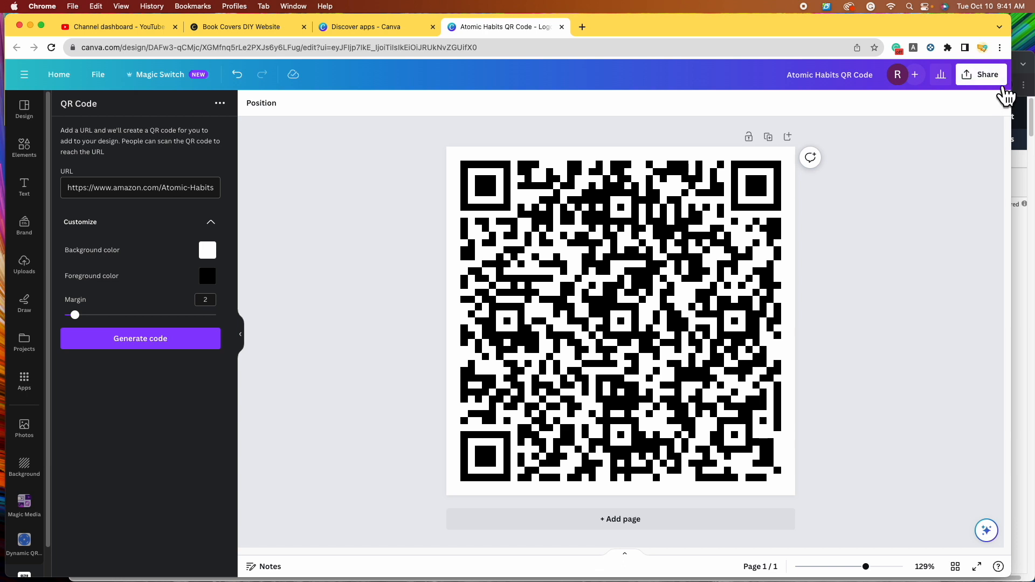
{"action": "left_click", "coordinate": [981, 74]}
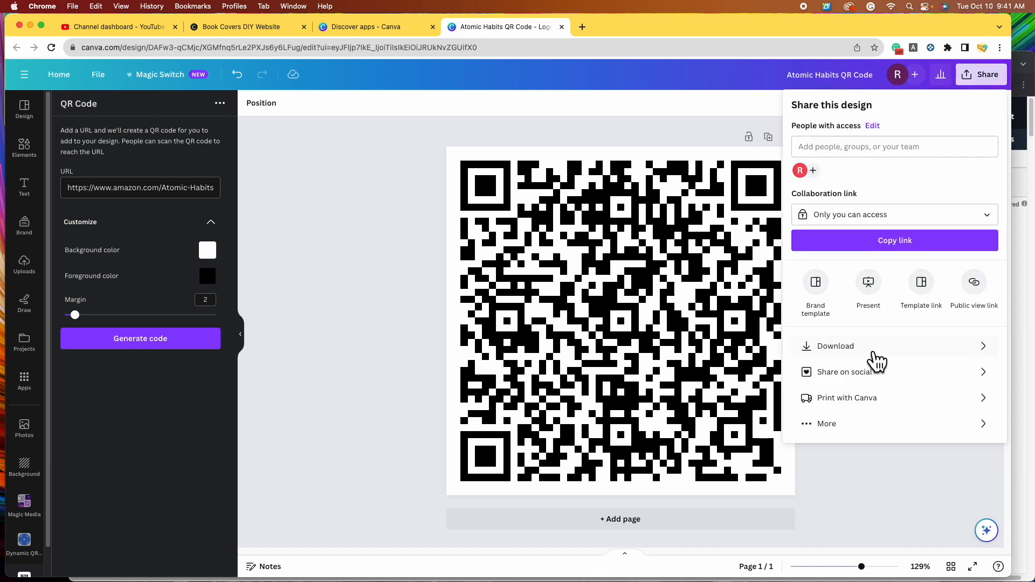
{"action": "left_click", "coordinate": [836, 346]}
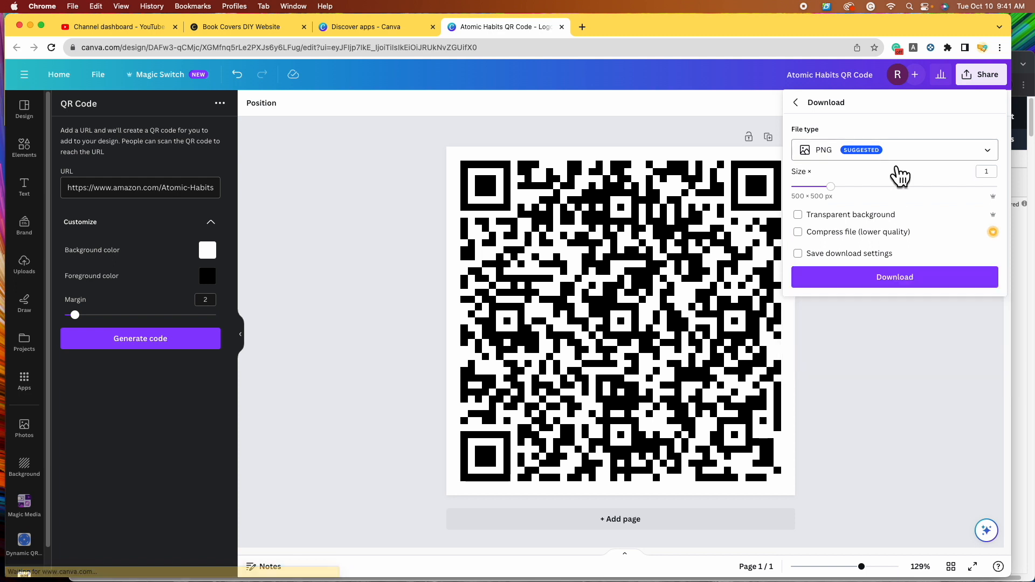
{"action": "mouse_move", "coordinate": [927, 315]}
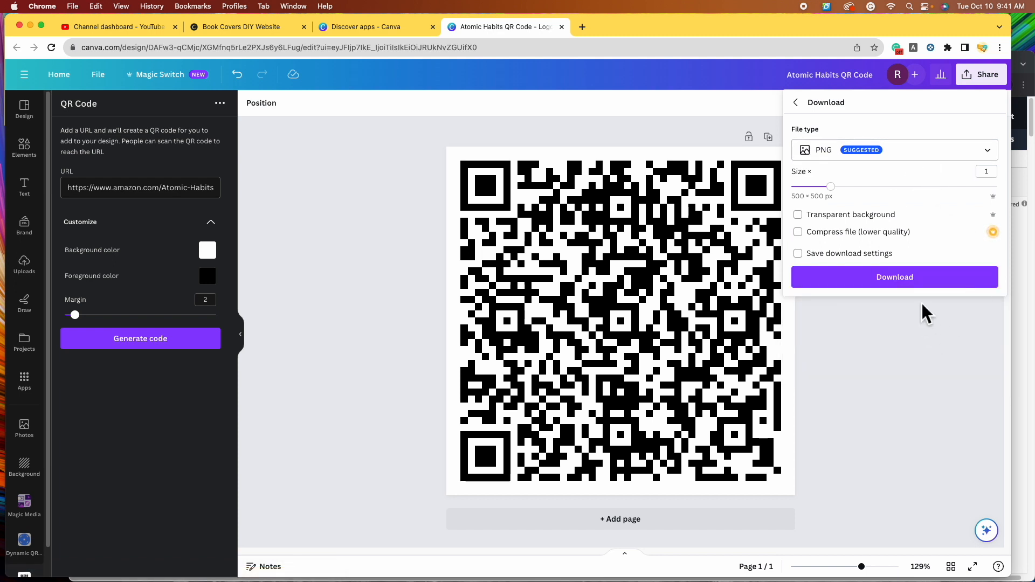
{"action": "left_click", "coordinate": [895, 276]}
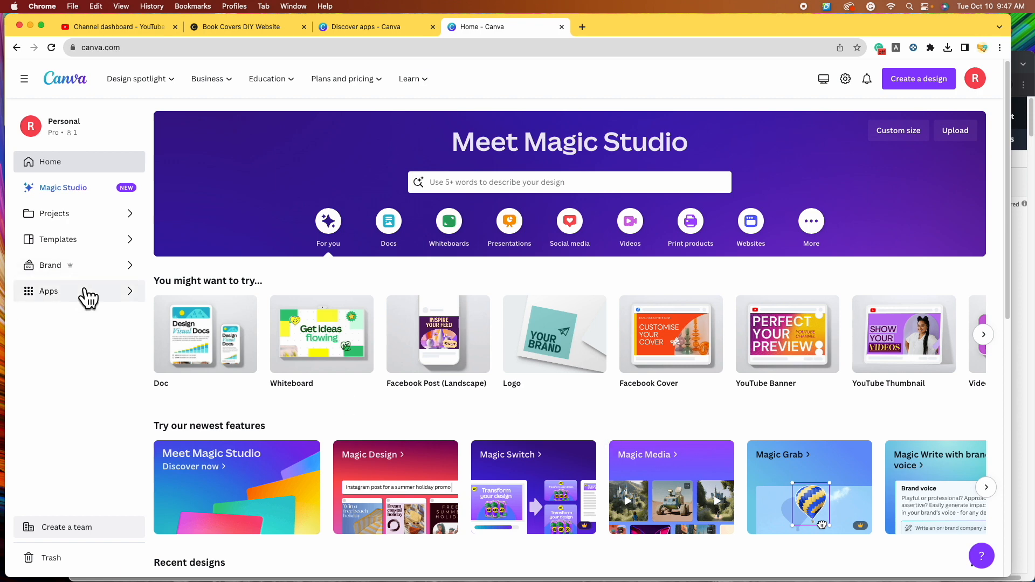
- Find the QR code app again and start a new 500 × 500 Logo design
{"action": "left_click", "coordinate": [48, 291]}
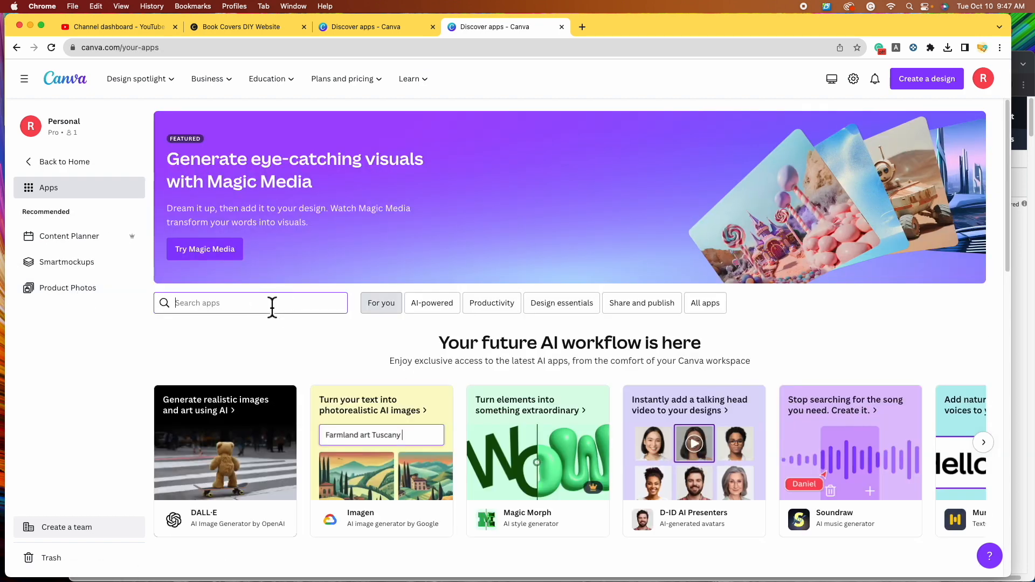
{"action": "type", "text": "QR Code"}
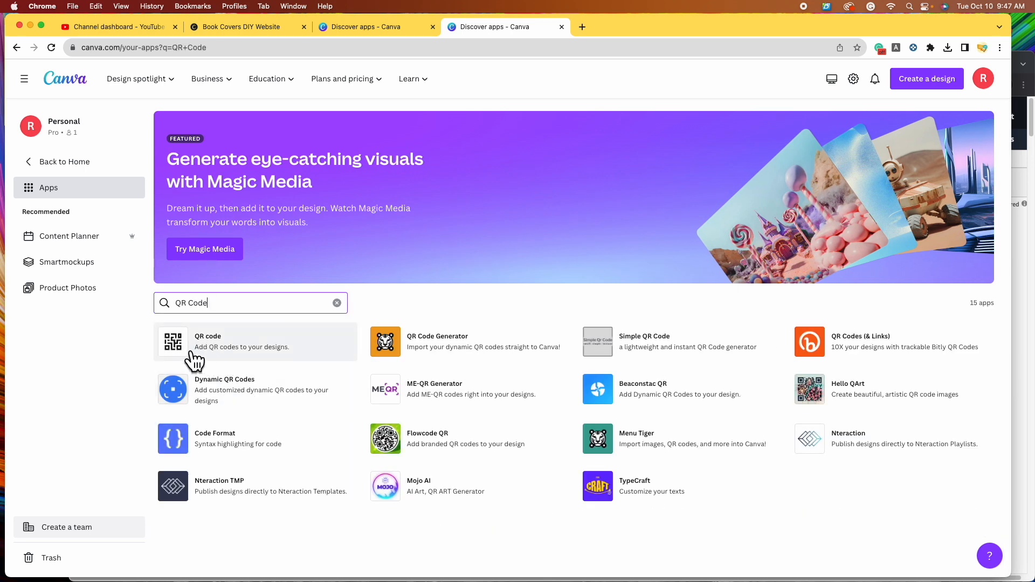
{"action": "left_click", "coordinate": [173, 341]}
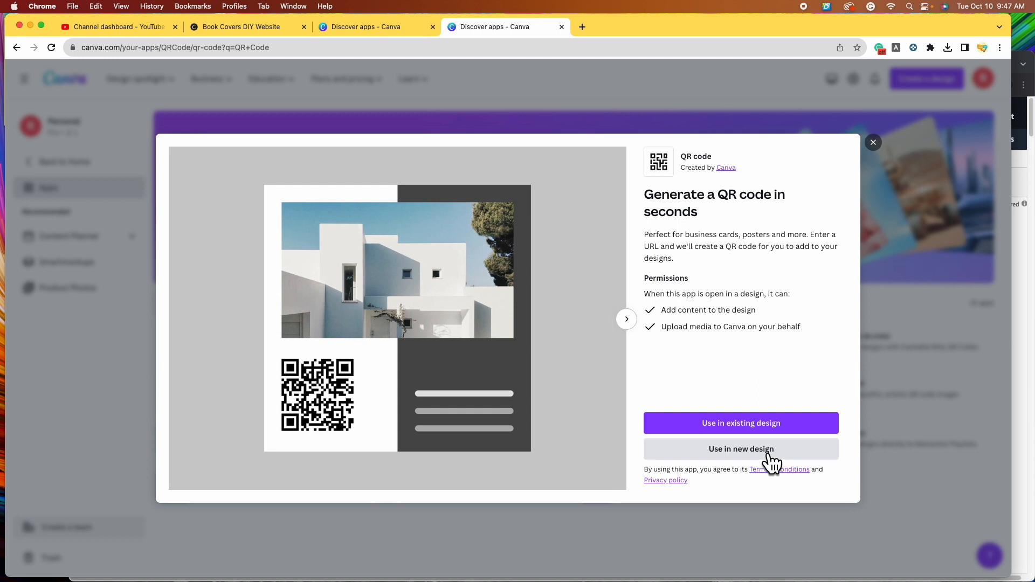
{"action": "left_click", "coordinate": [741, 449]}
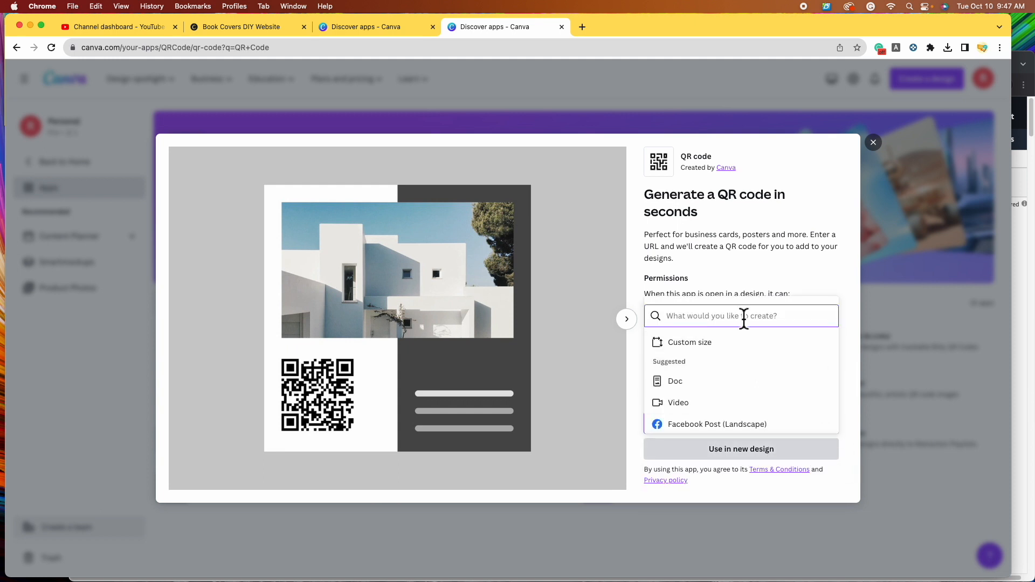
{"action": "type", "text": "logo"}
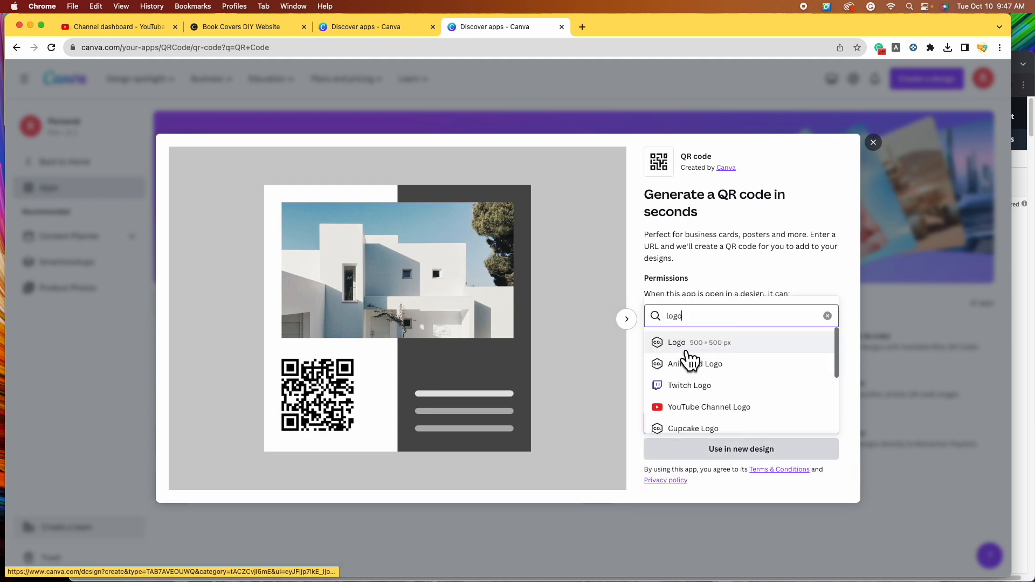
{"action": "left_click", "coordinate": [676, 342]}
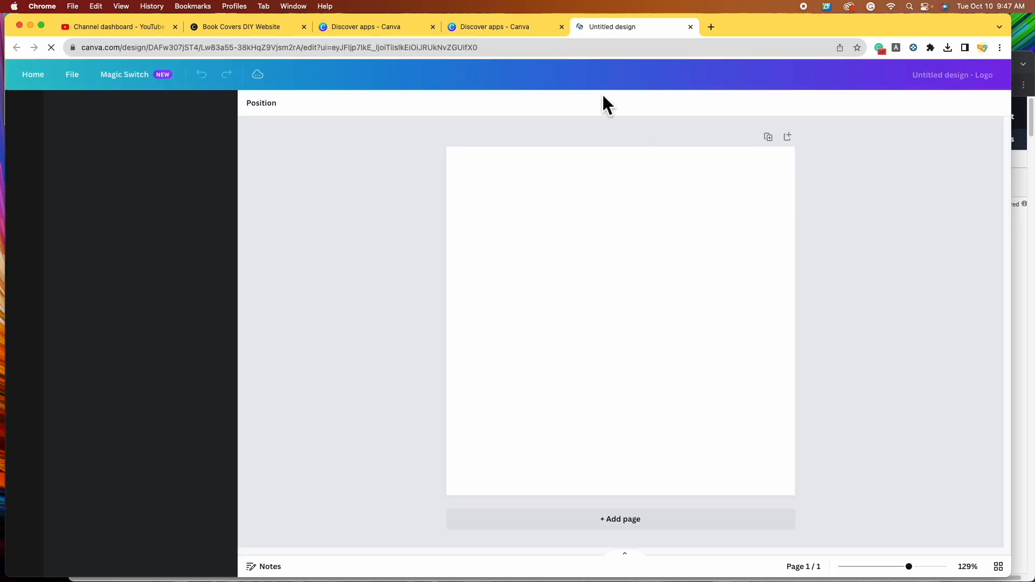
- Copy the Book Covers DIY site address and enlarge its QR code to fill the page
{"action": "left_click", "coordinate": [247, 27]}
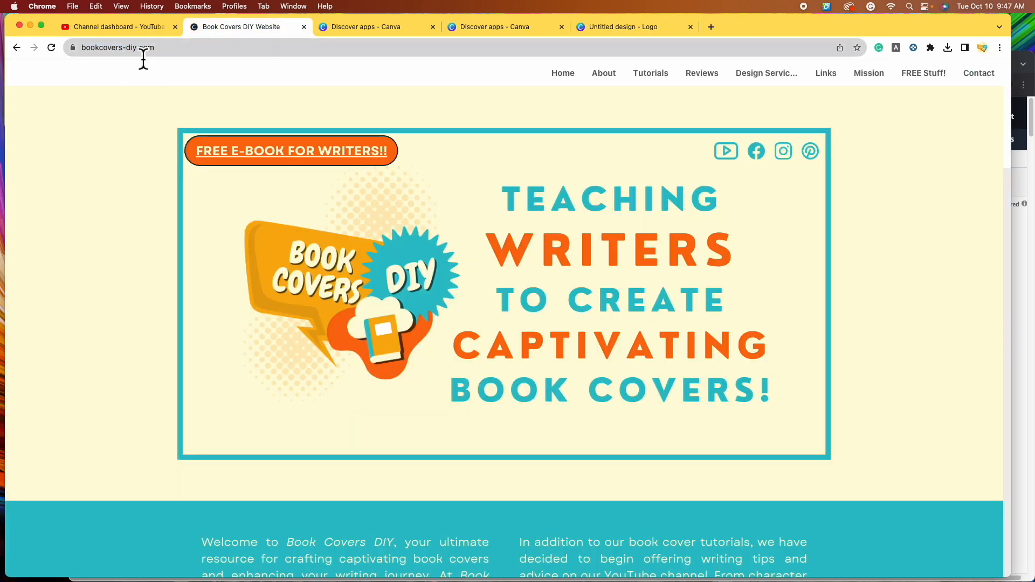
{"action": "right_click", "coordinate": [116, 48]}
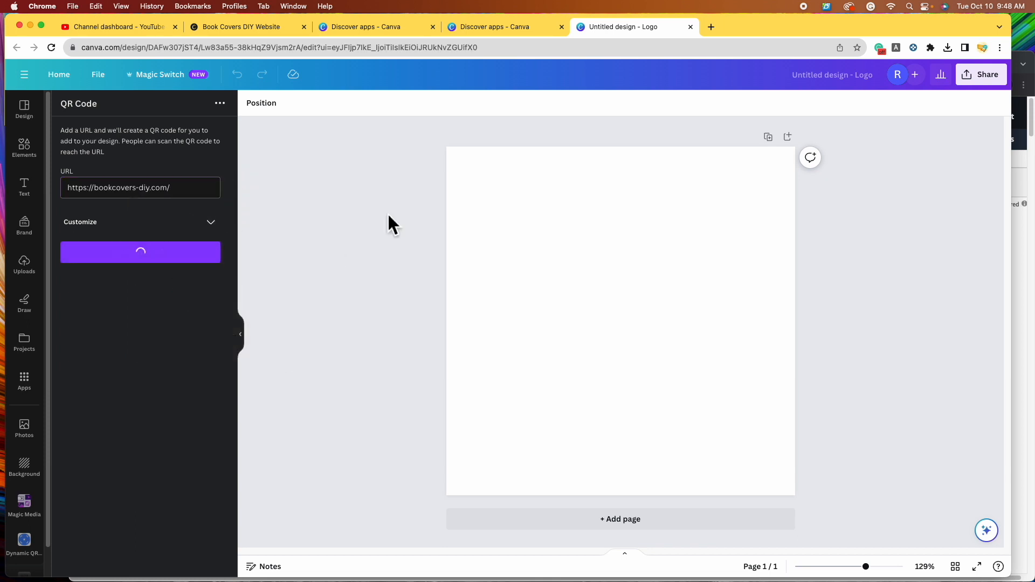
{"action": "left_click", "coordinate": [140, 252]}
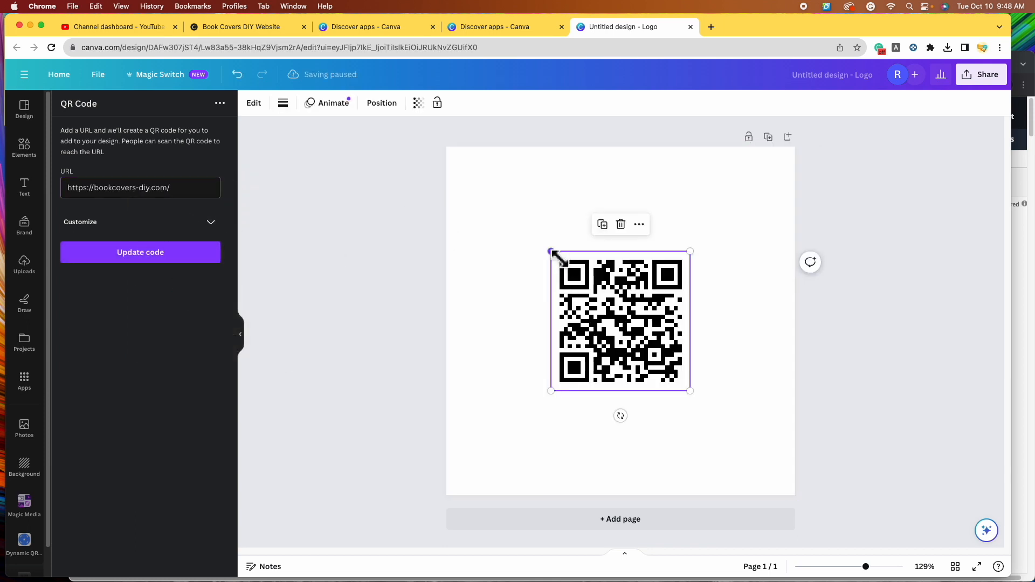
{"action": "left_click_drag", "start_coordinate": [551, 252], "coordinate": [447, 147]}
{"action": "type", "text": "Book Covers DIY QR Code"}
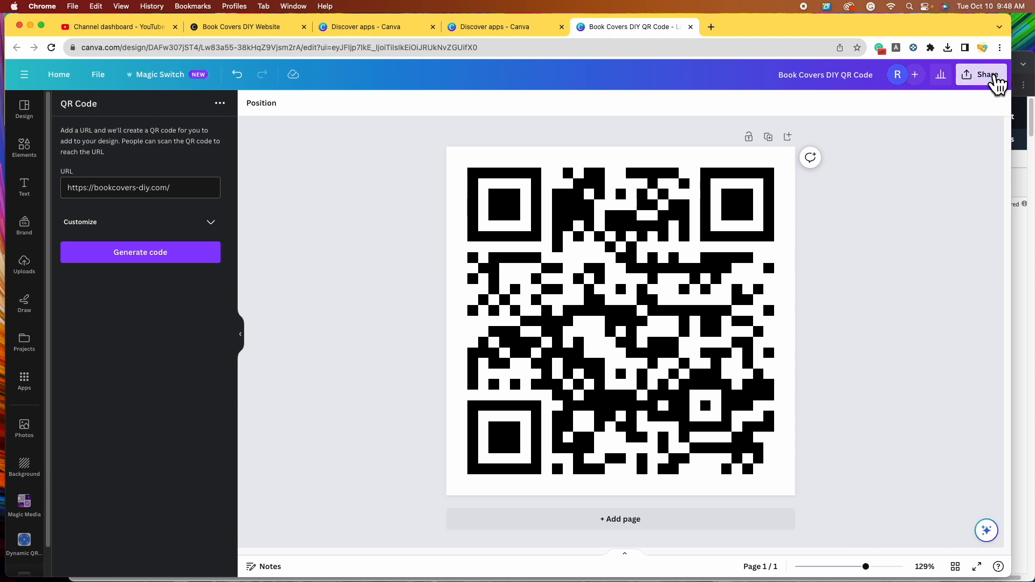
- Download the Book Covers DIY QR code as a PNG and dismiss the confirmation
{"action": "left_click", "coordinate": [985, 74]}
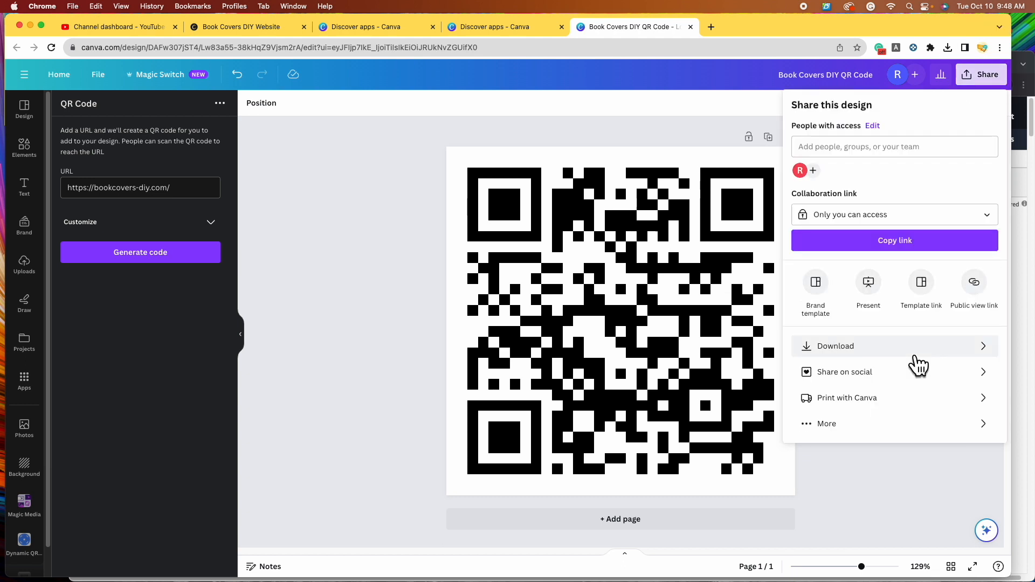
{"action": "left_click", "coordinate": [836, 346]}
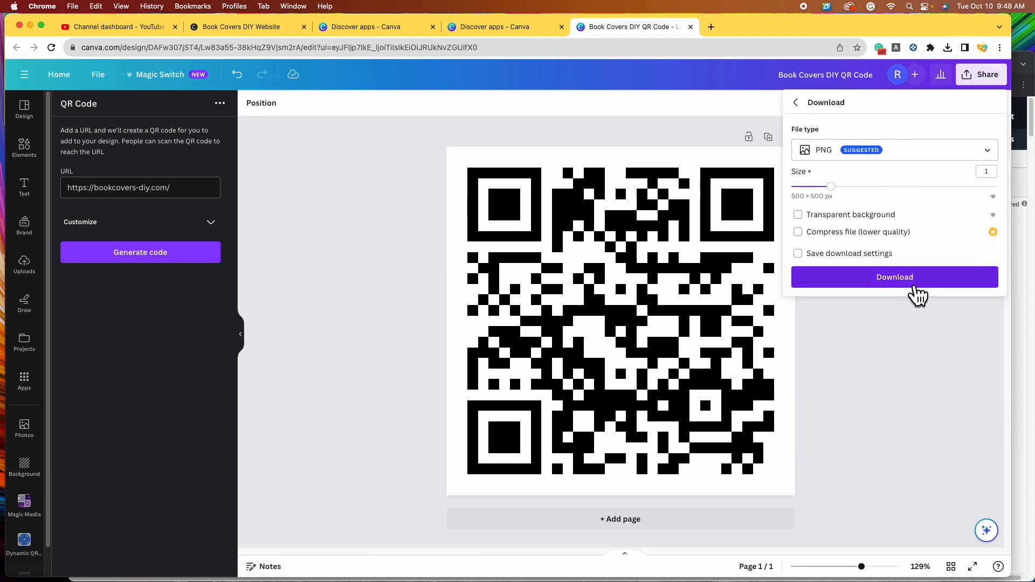
{"action": "left_click", "coordinate": [895, 277]}
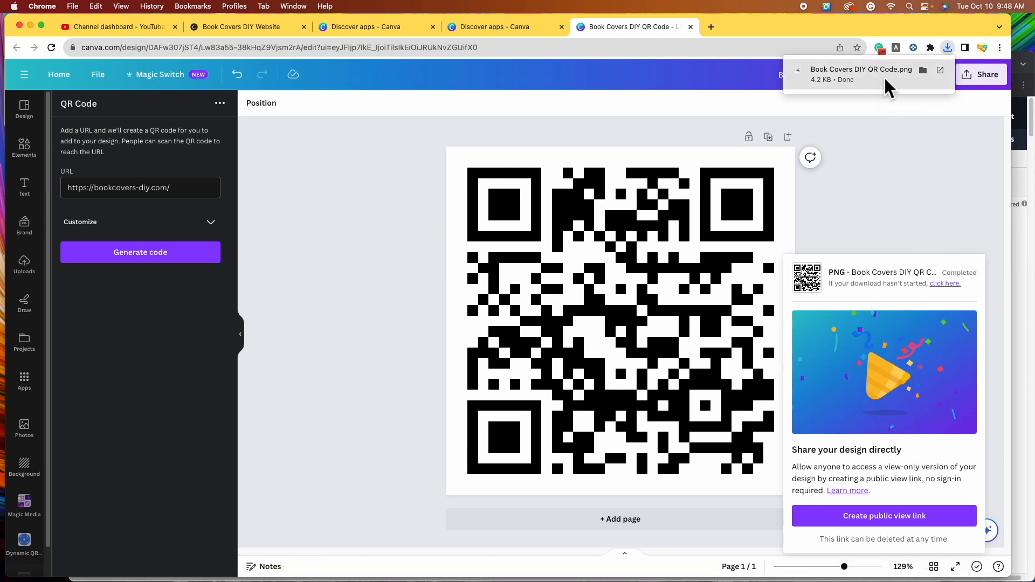
{"action": "left_click", "coordinate": [861, 73]}
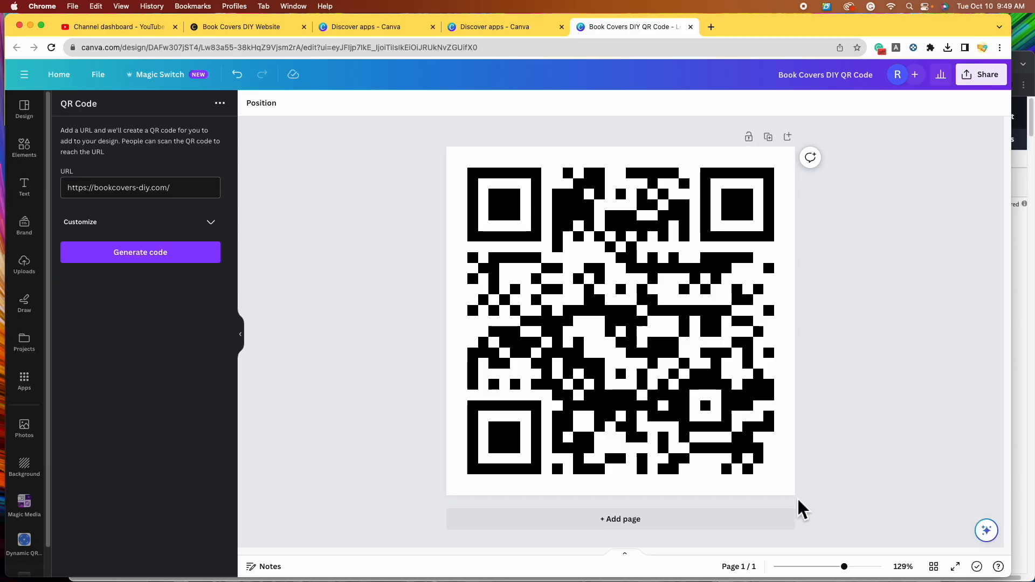
{"action": "mouse_move", "coordinate": [901, 377]}
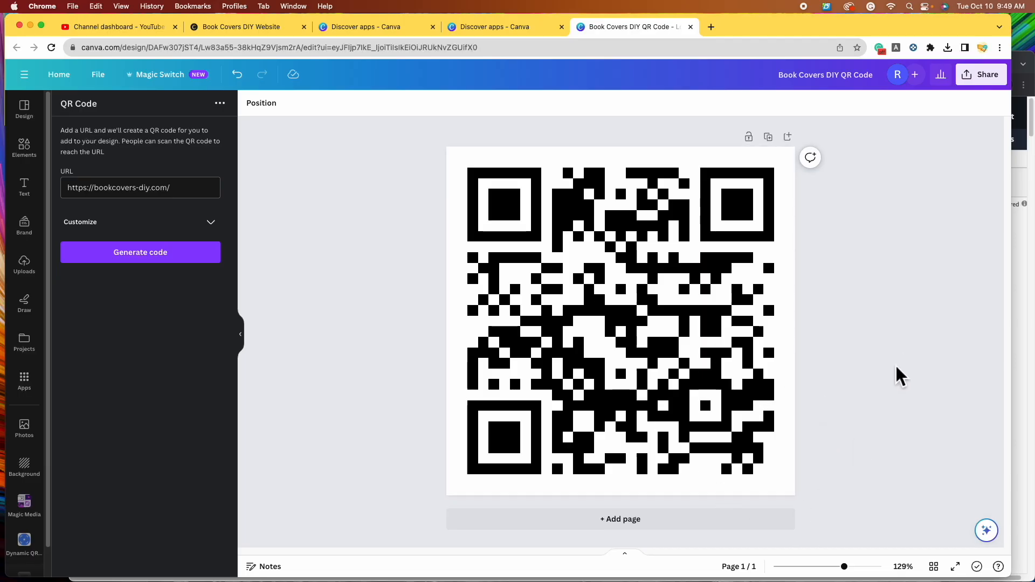
{"action": "mouse_move", "coordinate": [342, 244]}
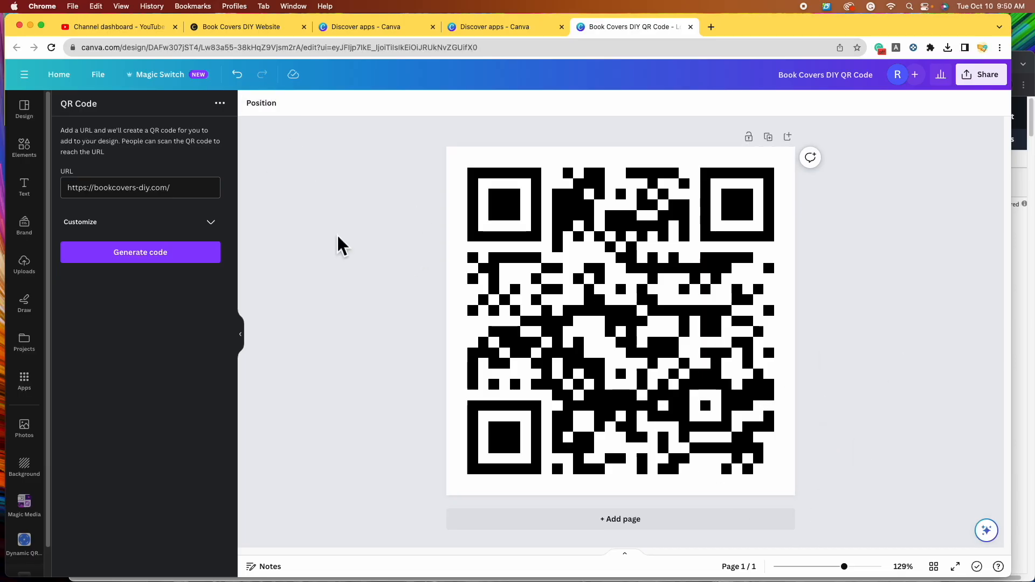
{"action": "mouse_move", "coordinate": [375, 238]}
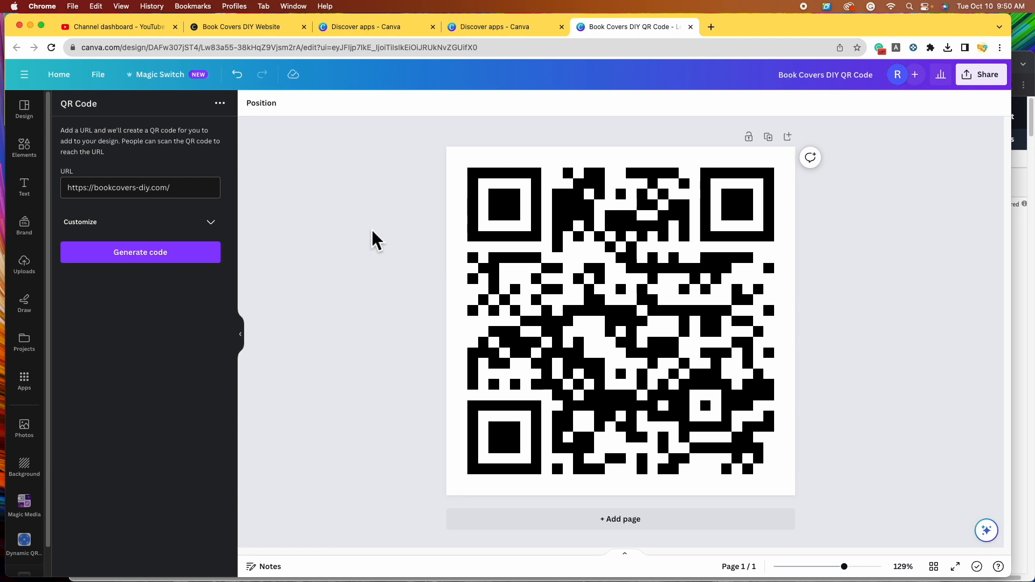
{"action": "left_click", "coordinate": [638, 320]}
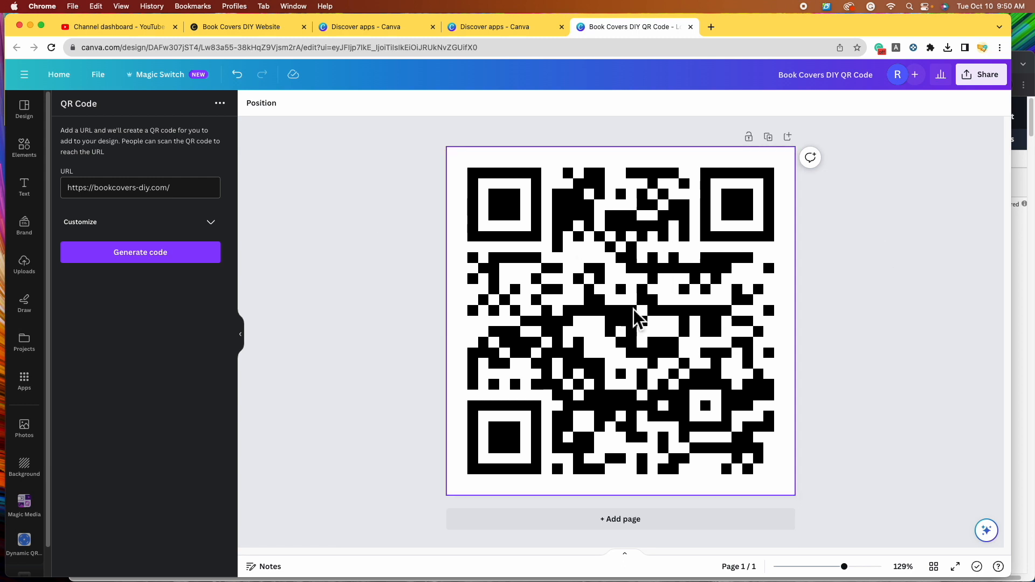
{"action": "left_click", "coordinate": [374, 318]}
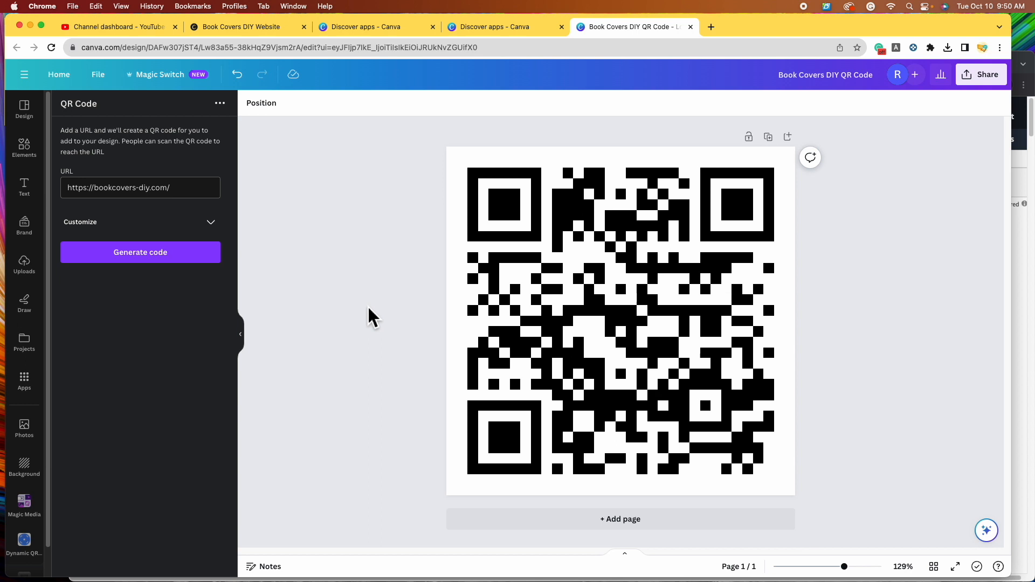
{"action": "mouse_move", "coordinate": [382, 309]}
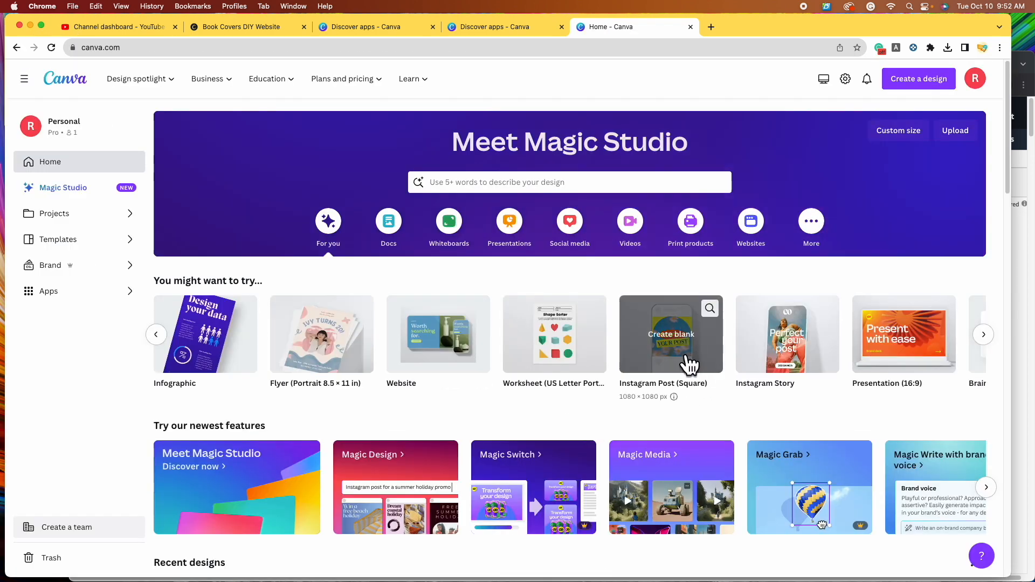
{"action": "mouse_move", "coordinate": [709, 360]}
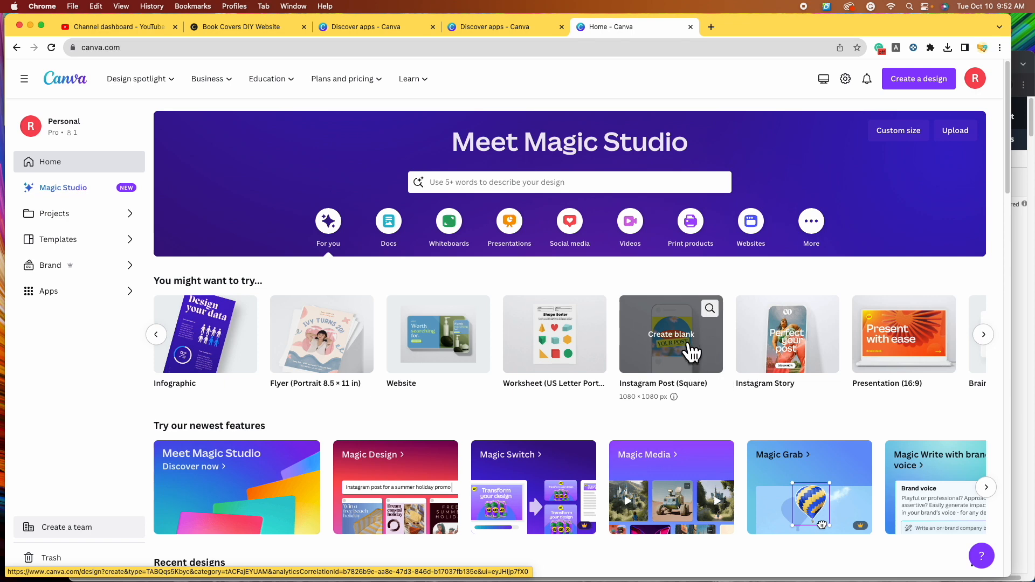
- Create a blank square Instagram post and search templates for 'book'
{"action": "left_click", "coordinate": [671, 335]}
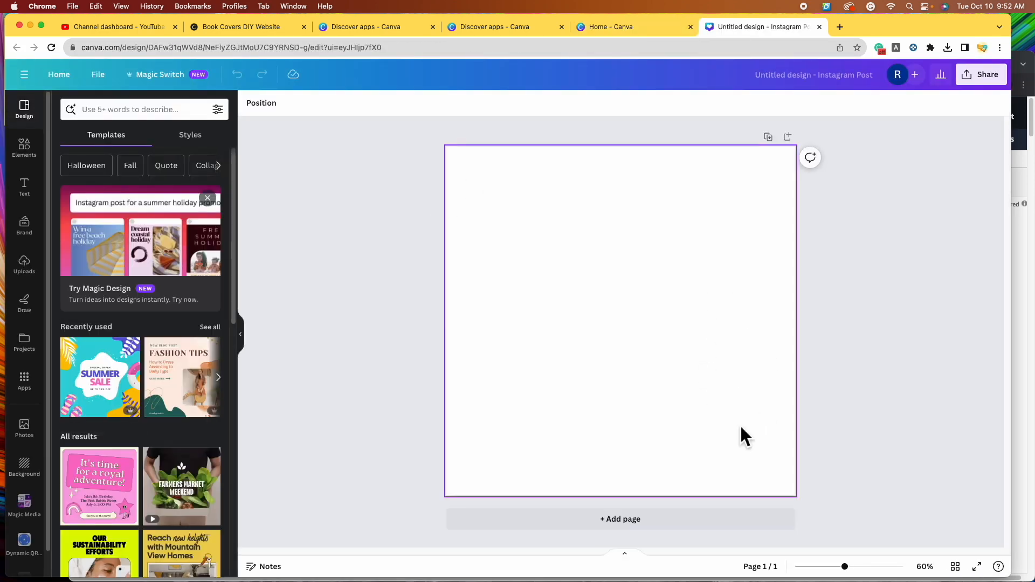
{"action": "mouse_move", "coordinate": [396, 435]}
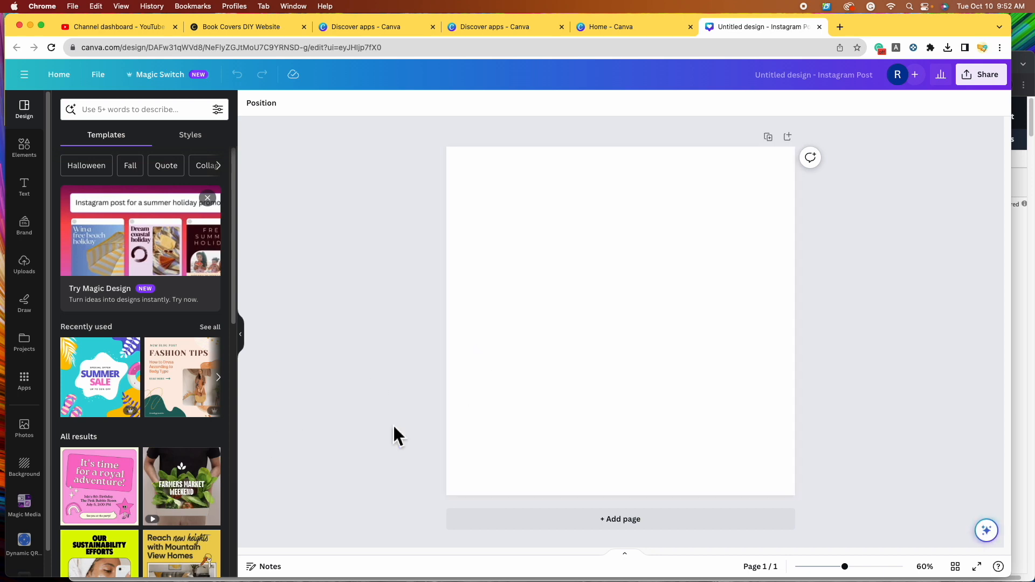
{"action": "scroll", "scroll_direction": "down", "scroll_amount": 3}
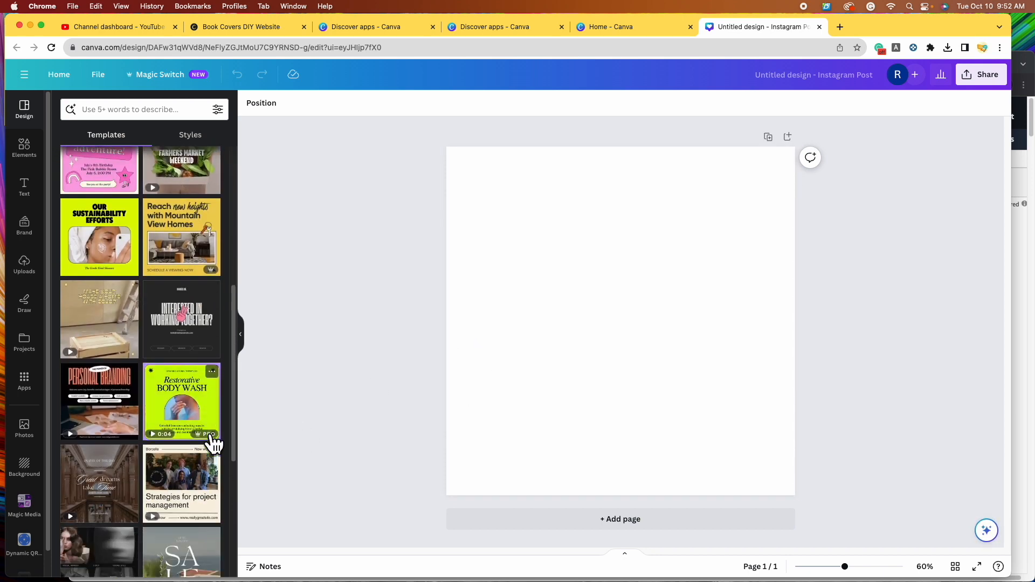
{"action": "scroll", "scroll_direction": "down", "scroll_amount": 3}
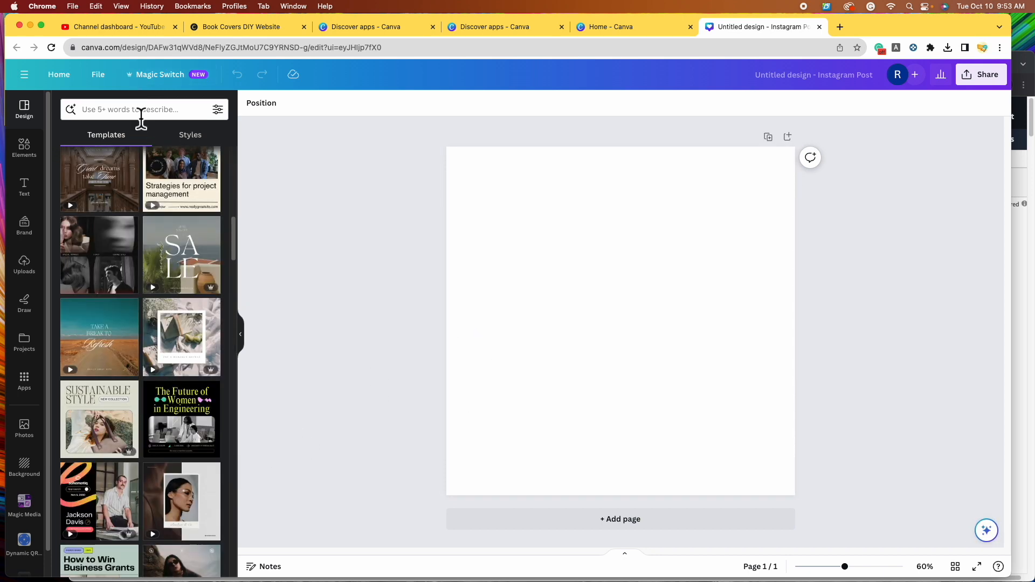
{"action": "type", "text": "book"}
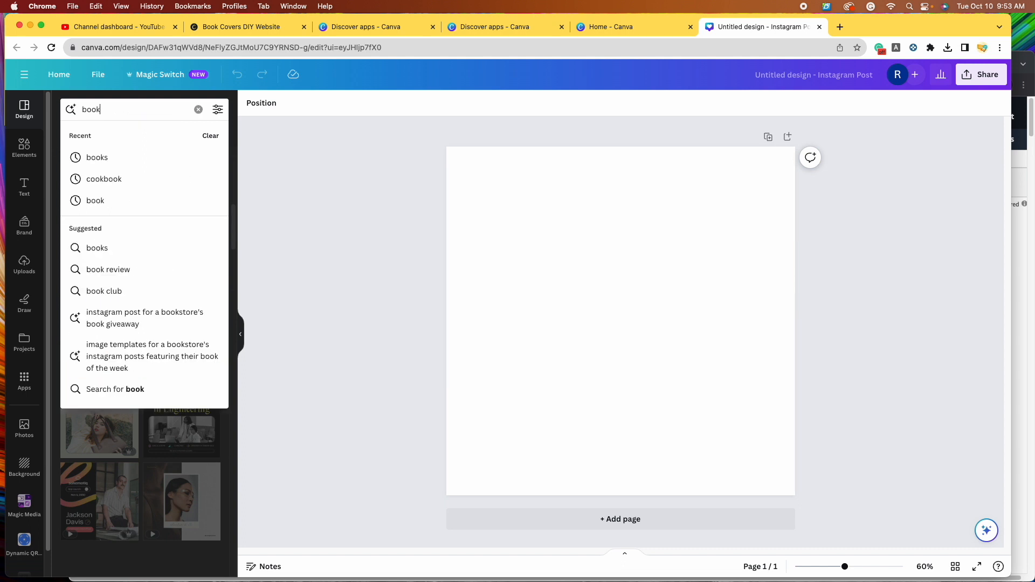
{"action": "key", "text": "Enter"}
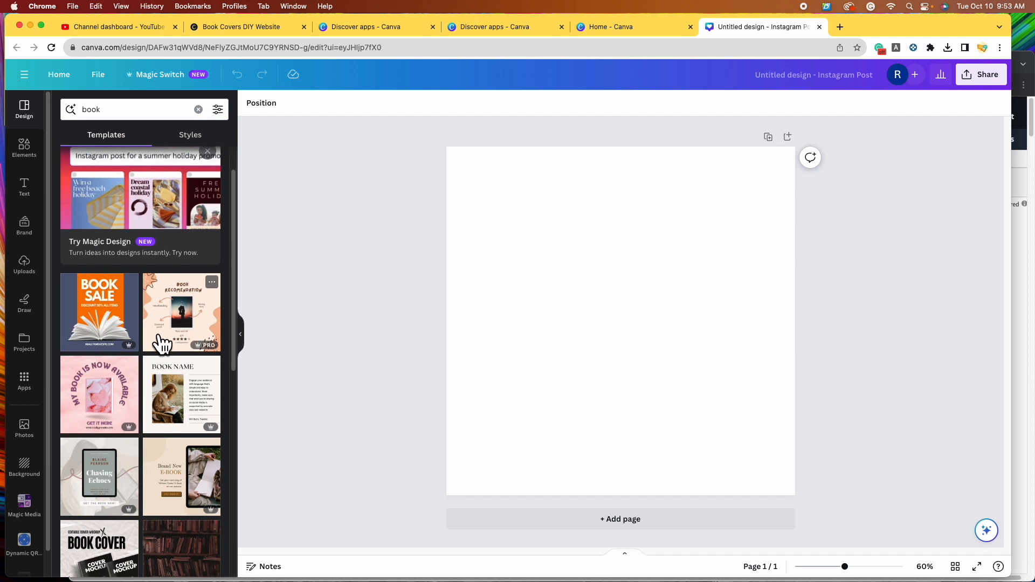
- Apply the pastel My Book Is Now Available template and start deleting its photo
{"action": "scroll", "scroll_direction": "down", "scroll_amount": 3}
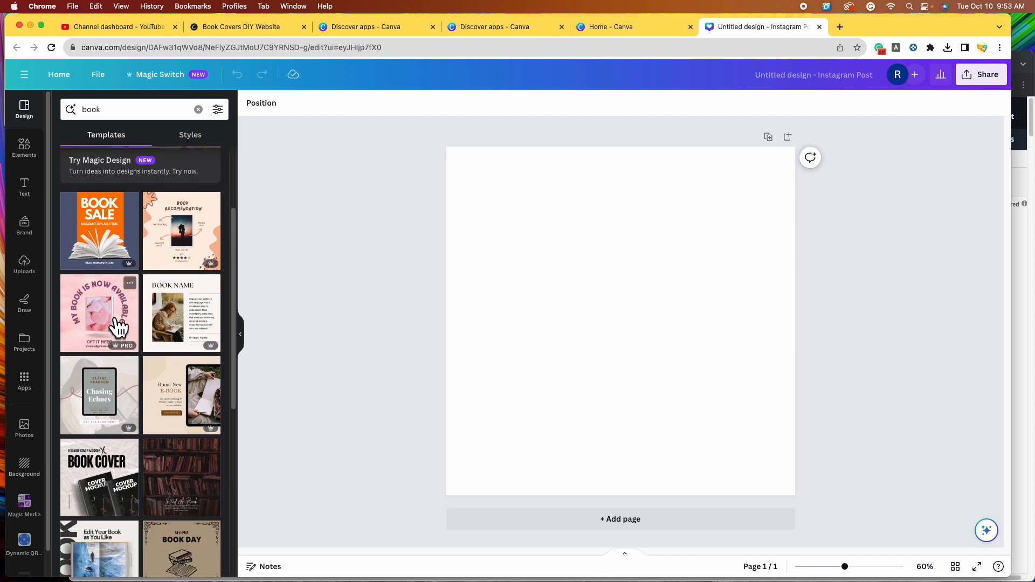
{"action": "left_click", "coordinate": [100, 314]}
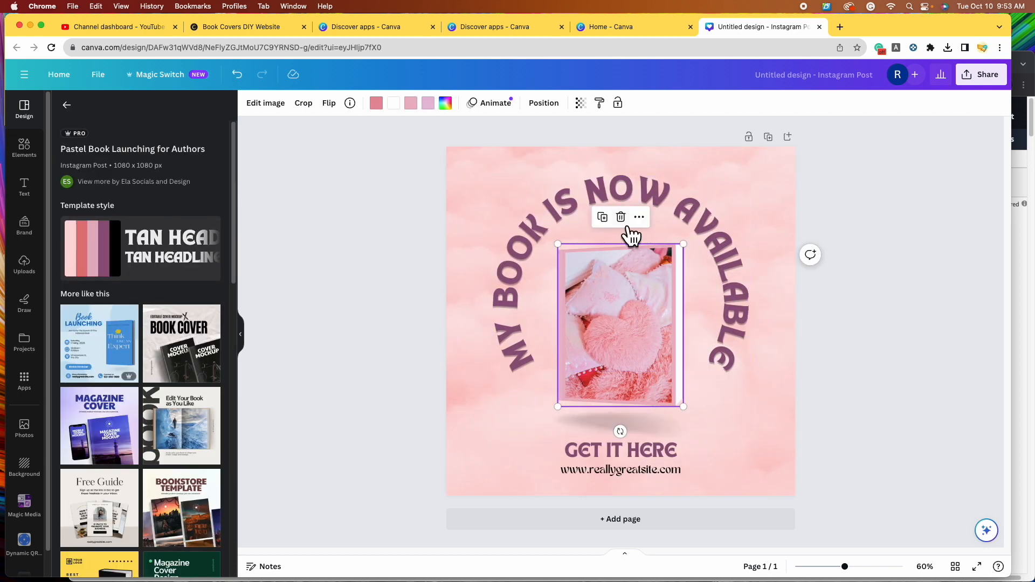
{"action": "left_click", "coordinate": [620, 217]}
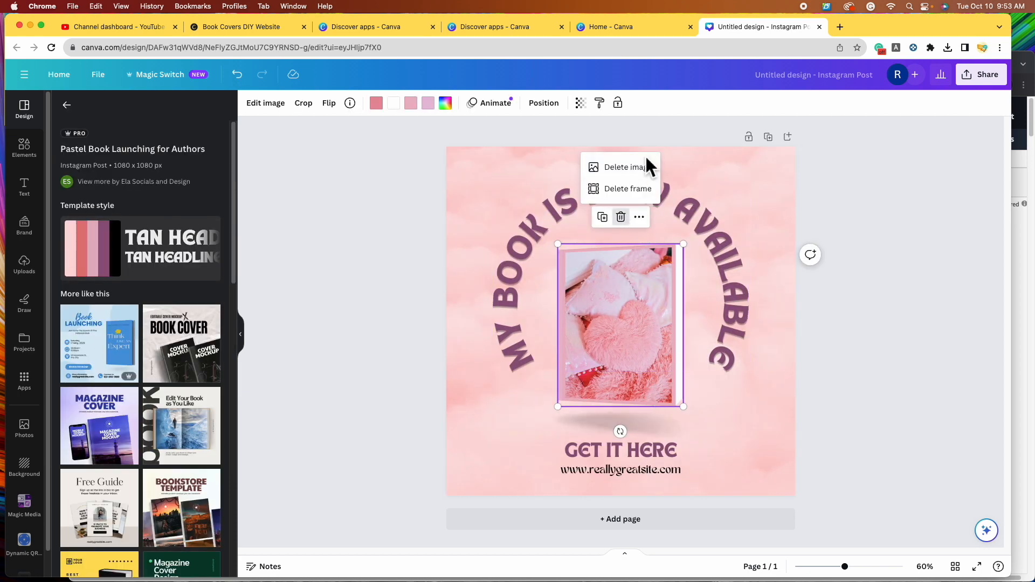
{"action": "mouse_move", "coordinate": [654, 177]}
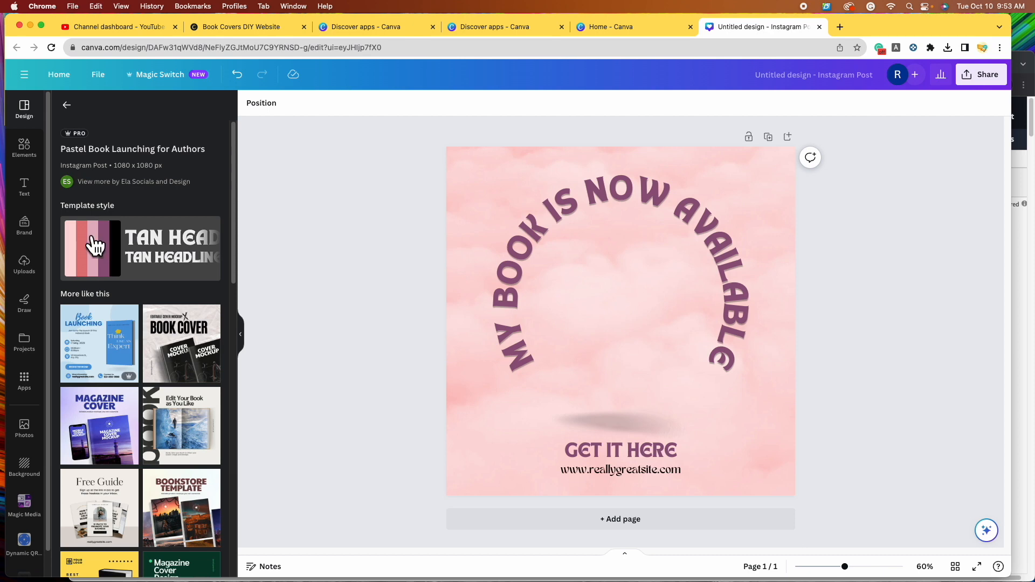
- Add The Book of Happy cover from your uploaded images to the post's centre
{"action": "left_click", "coordinate": [24, 265]}
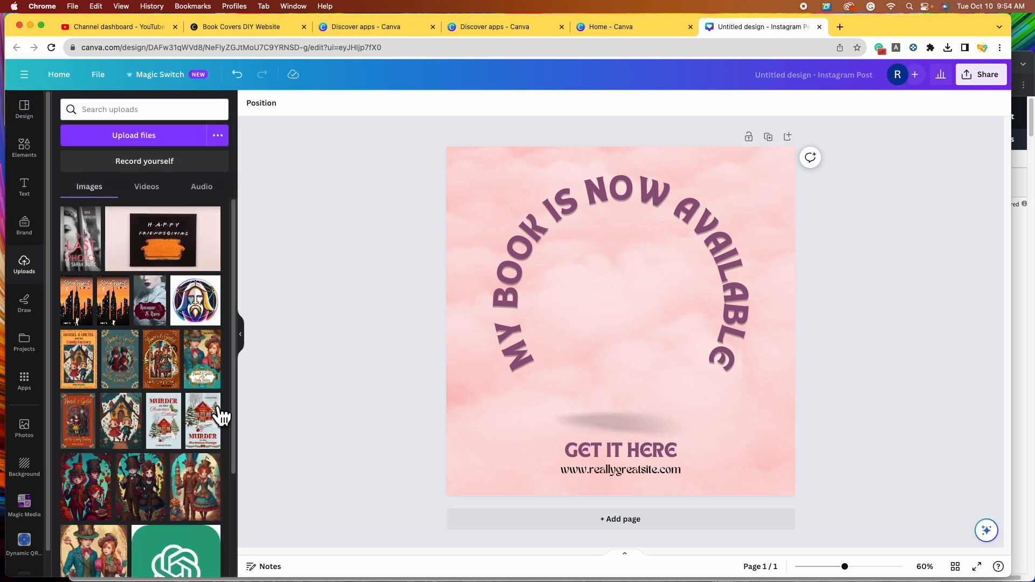
{"action": "scroll", "scroll_direction": "down", "scroll_amount": 3}
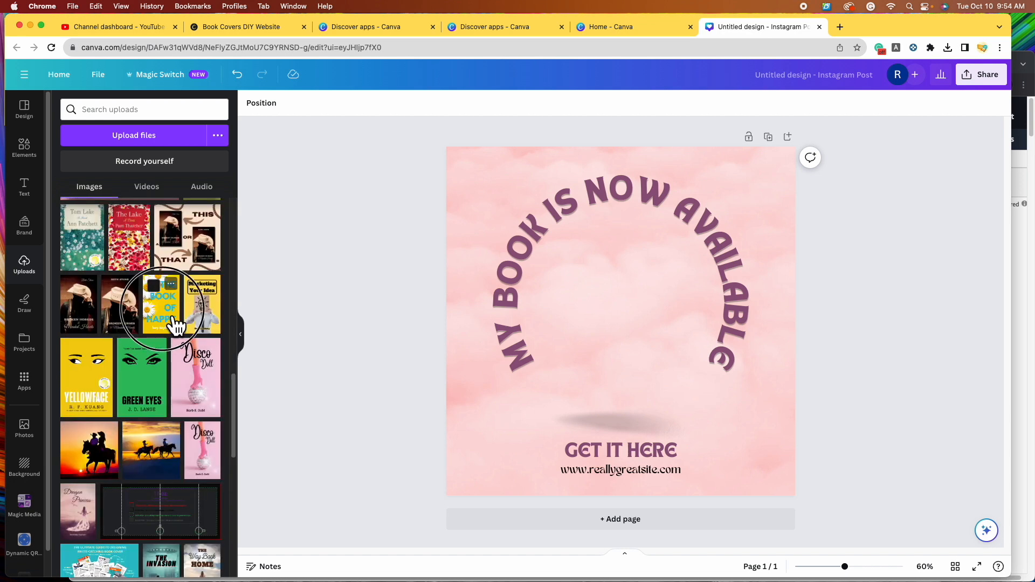
{"action": "left_click", "coordinate": [161, 305]}
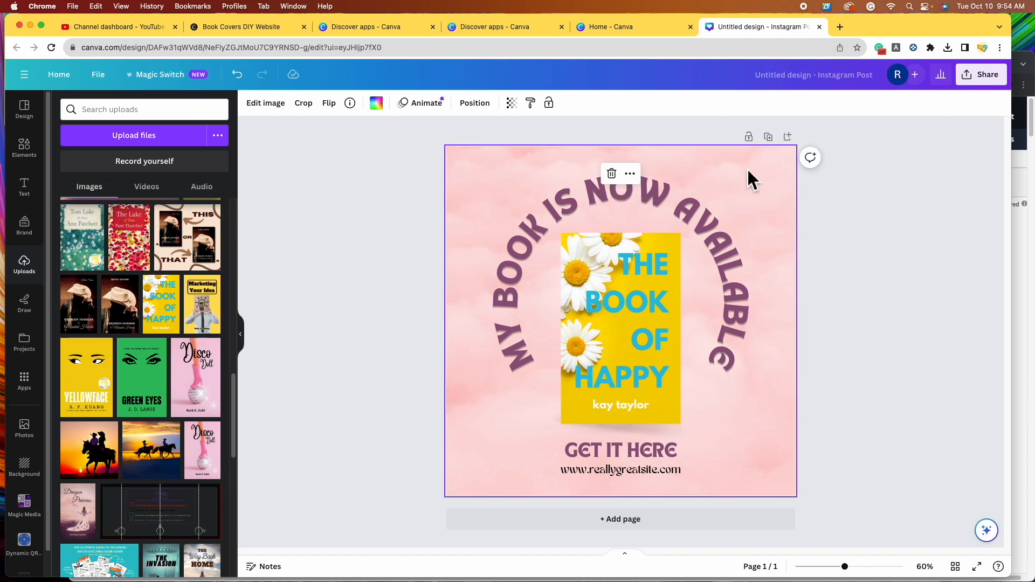
- Make the arched headline yellow, then select the website line and the GET IT HERE text
{"action": "left_click", "coordinate": [376, 103]}
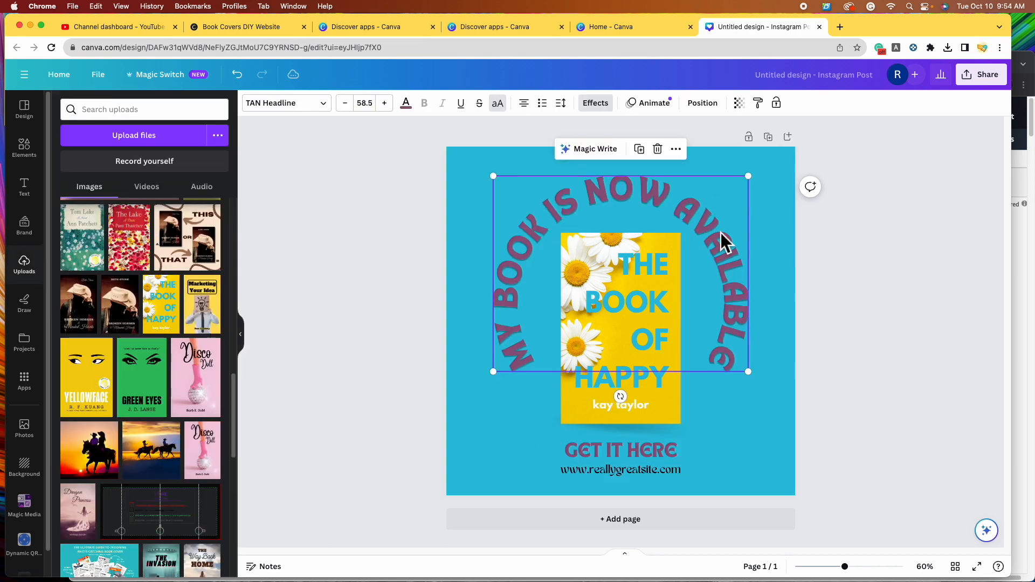
{"action": "left_click", "coordinate": [619, 470]}
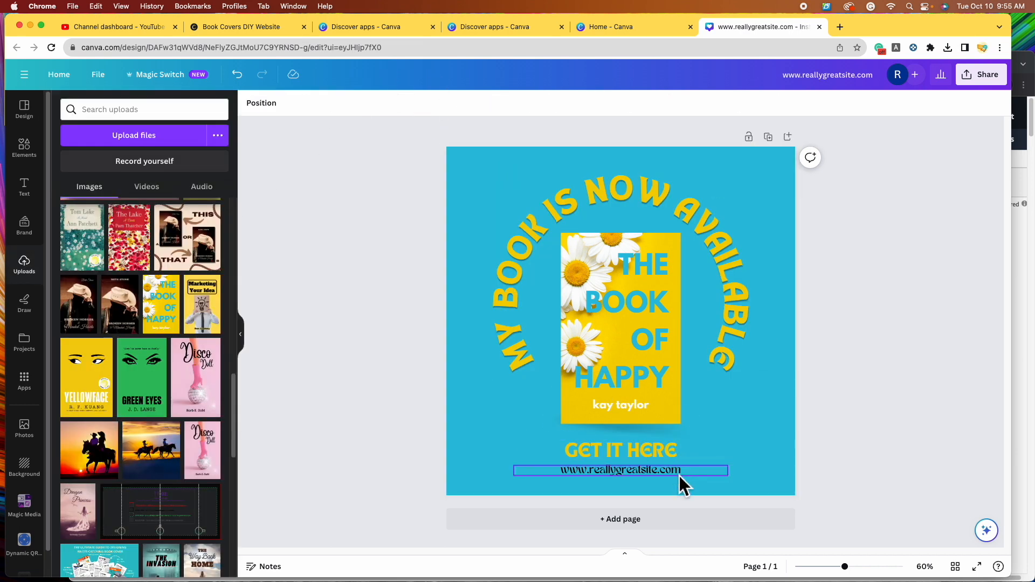
{"action": "left_click", "coordinate": [620, 451]}
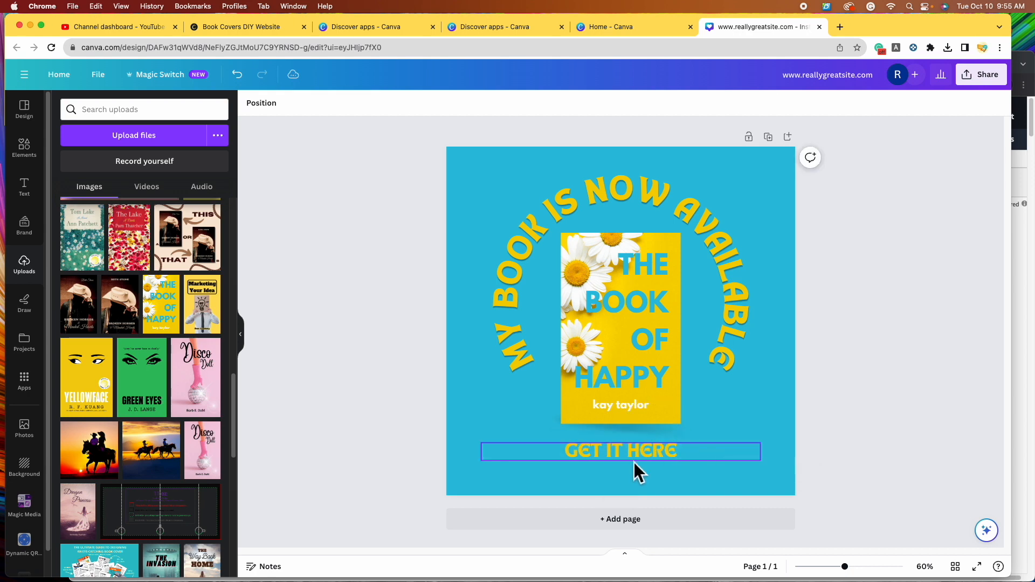
{"action": "left_click", "coordinate": [620, 451]}
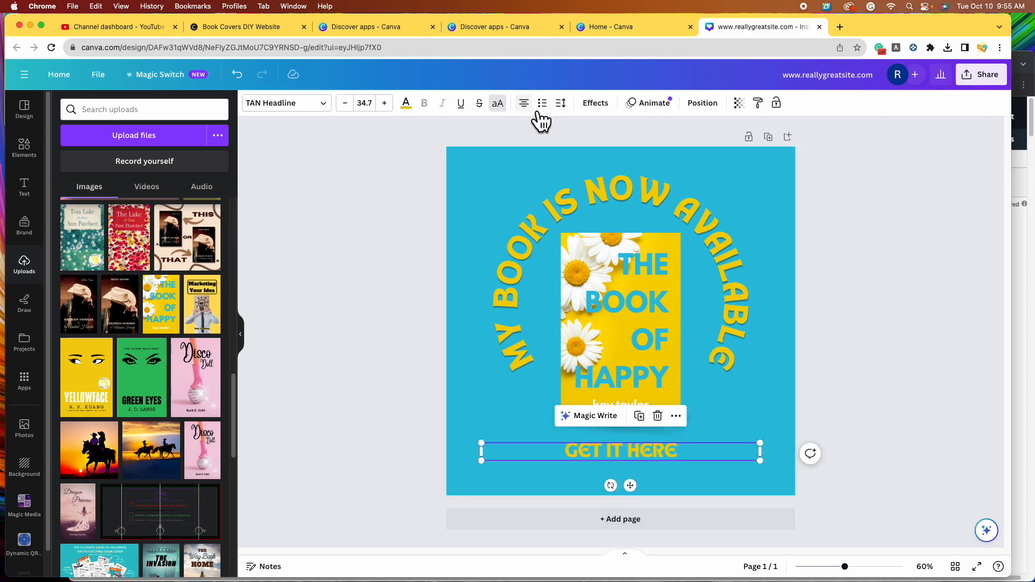
{"action": "mouse_move", "coordinate": [524, 103]}
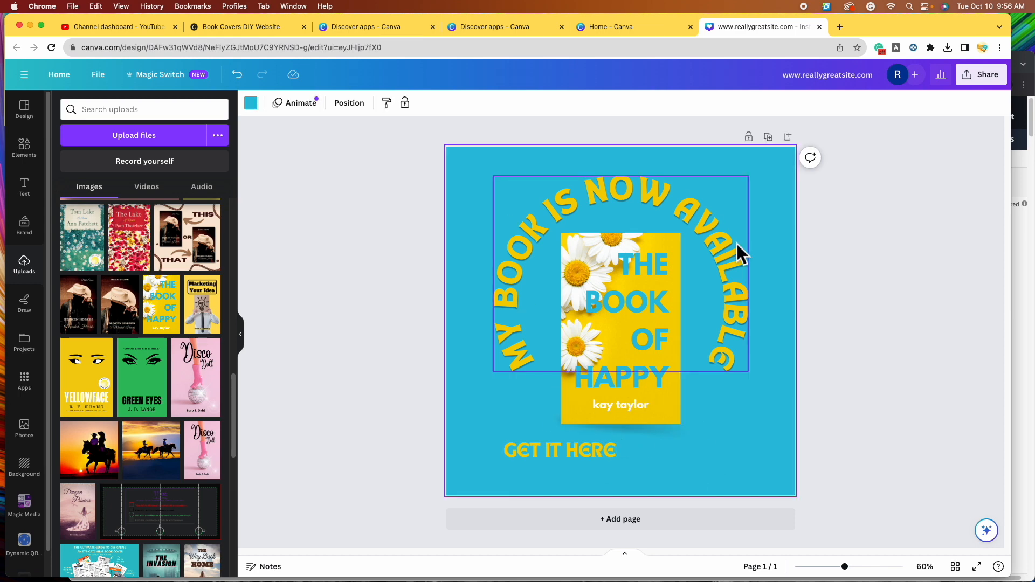
- Upload 'Atomic Habits QR Code.png' from Downloads and place it on the post
{"action": "left_click", "coordinate": [698, 445]}
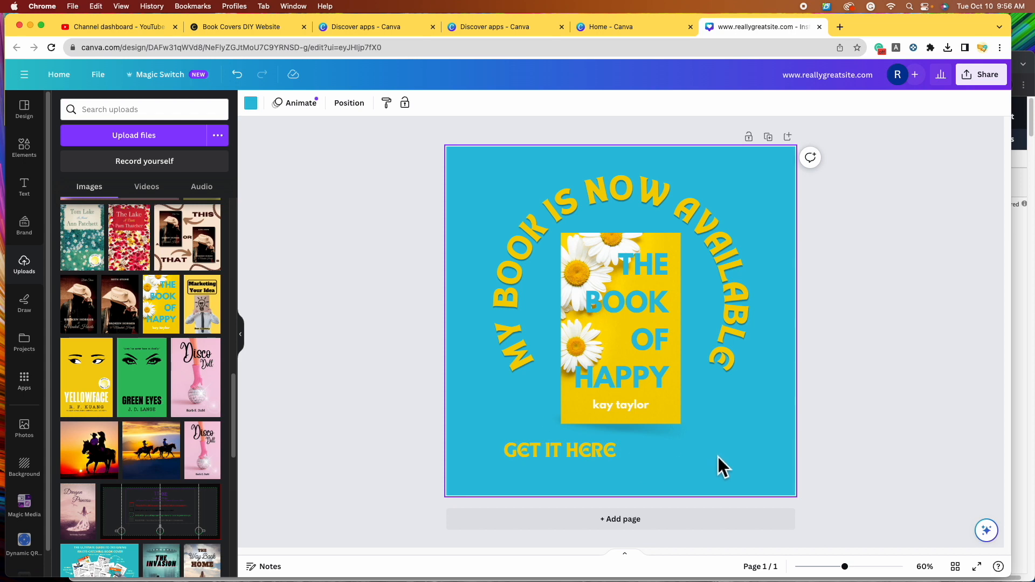
{"action": "mouse_move", "coordinate": [719, 454]}
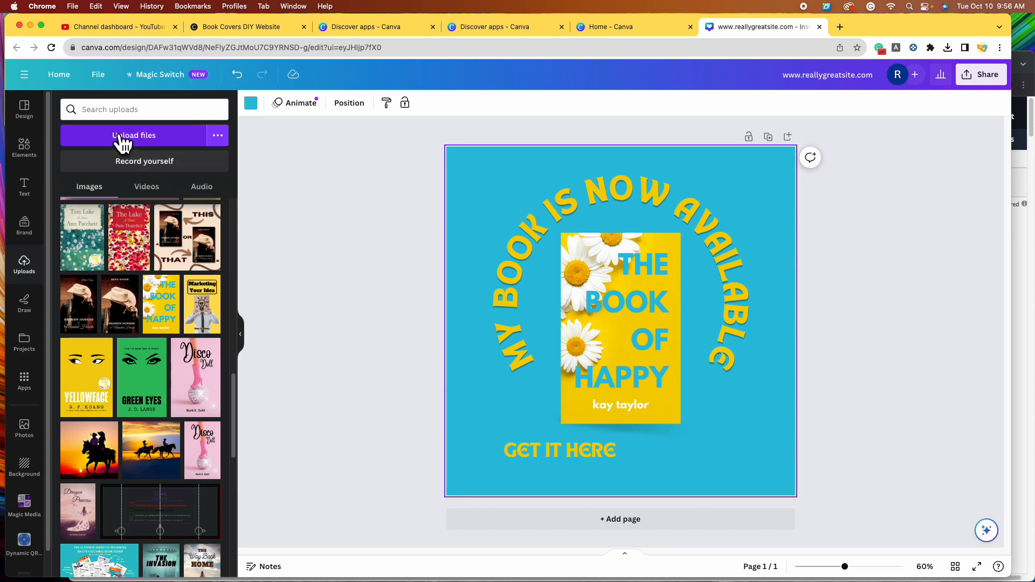
{"action": "mouse_move", "coordinate": [41, 291]}
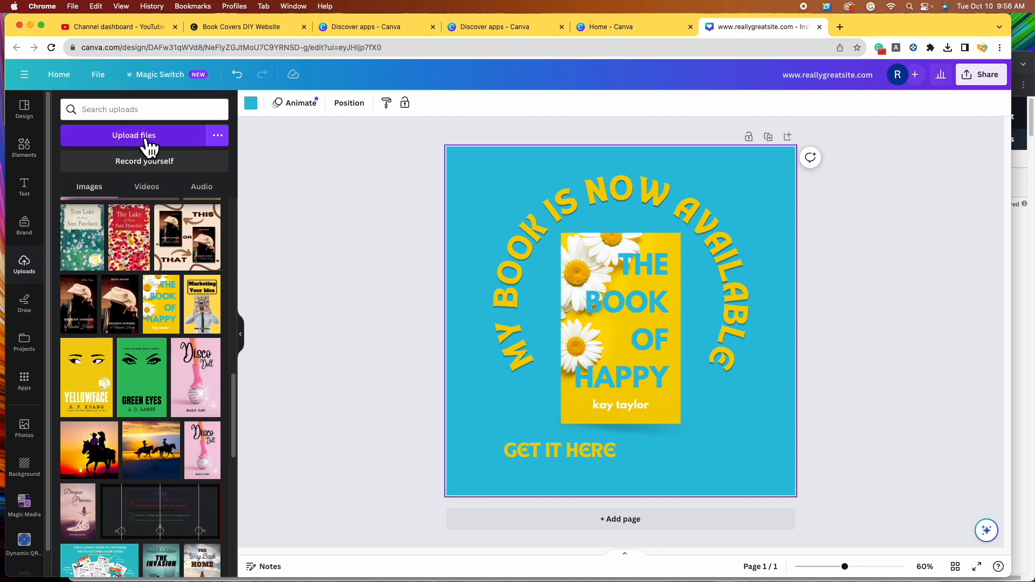
{"action": "left_click", "coordinate": [133, 136]}
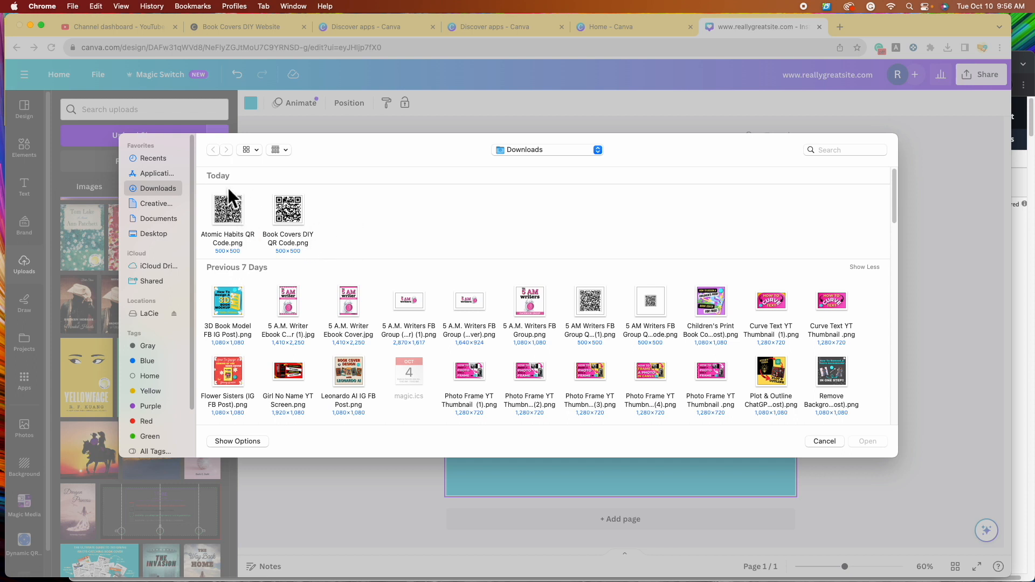
{"action": "mouse_move", "coordinate": [253, 221]}
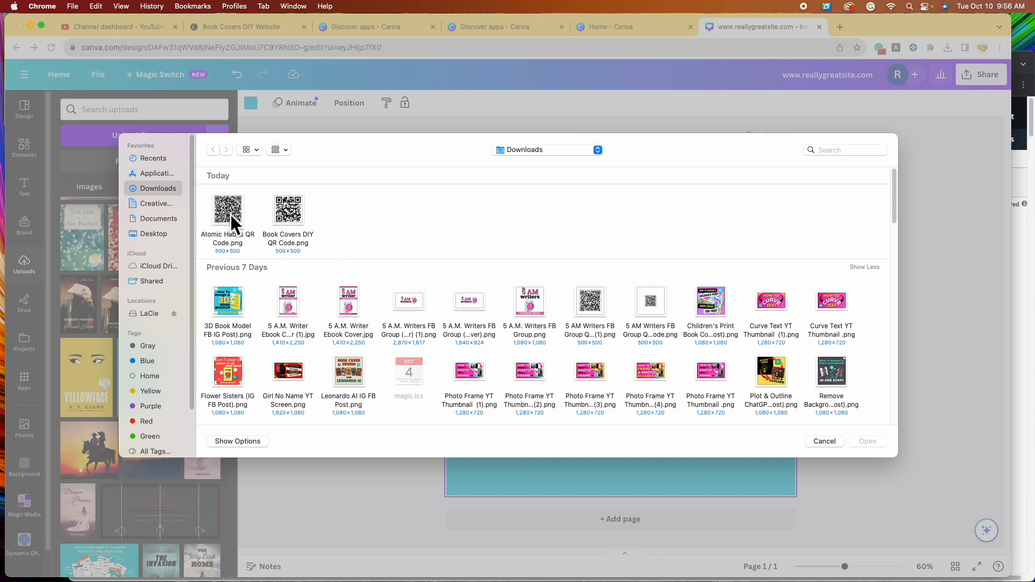
{"action": "left_click", "coordinate": [227, 210]}
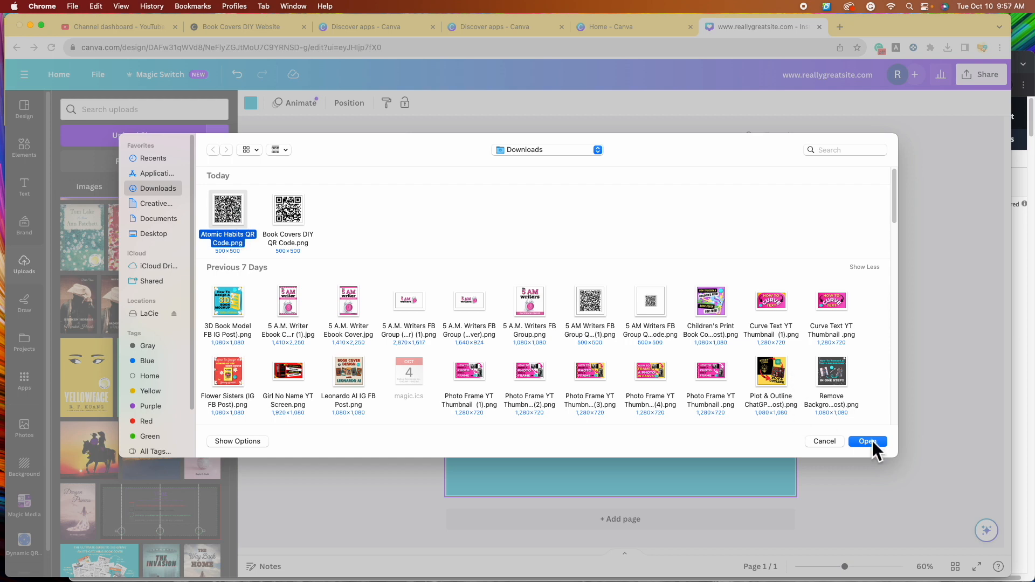
{"action": "left_click", "coordinate": [868, 441]}
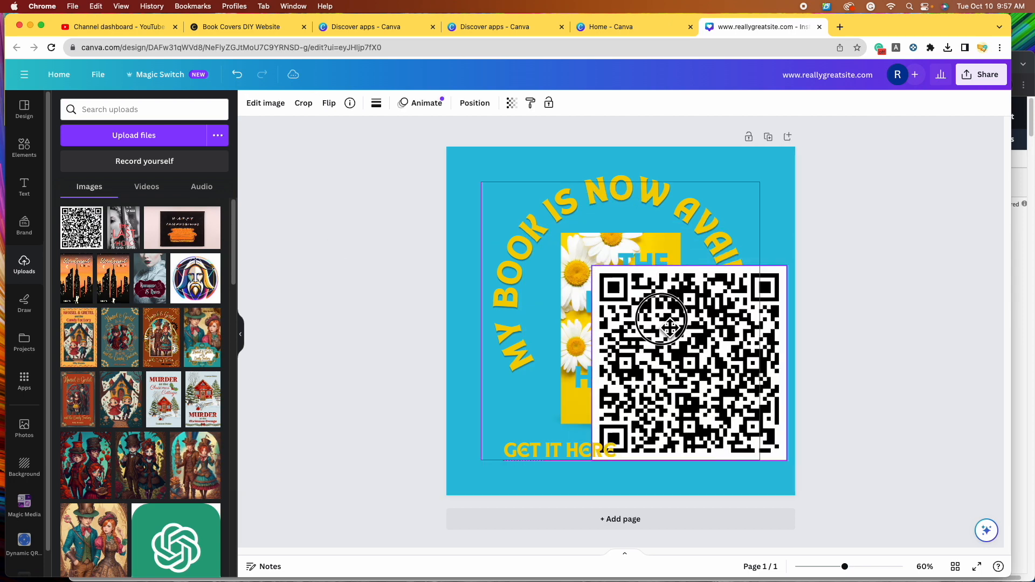
- Shrink the Atomic Habits QR code to a small square in the lower right corner
{"action": "left_click_drag", "start_coordinate": [660, 321], "coordinate": [736, 426]}
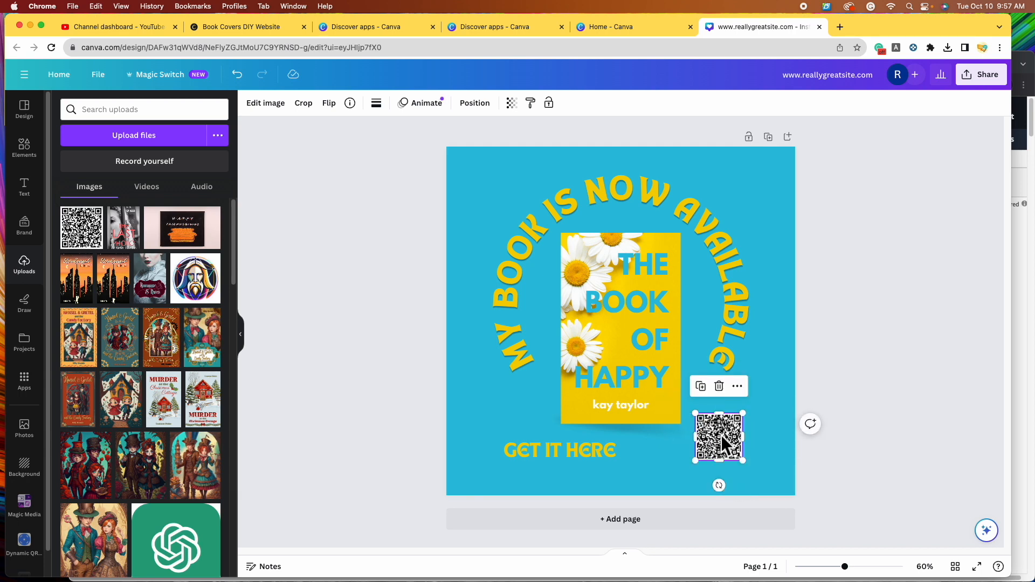
{"action": "left_click_drag", "start_coordinate": [719, 437], "coordinate": [728, 434]}
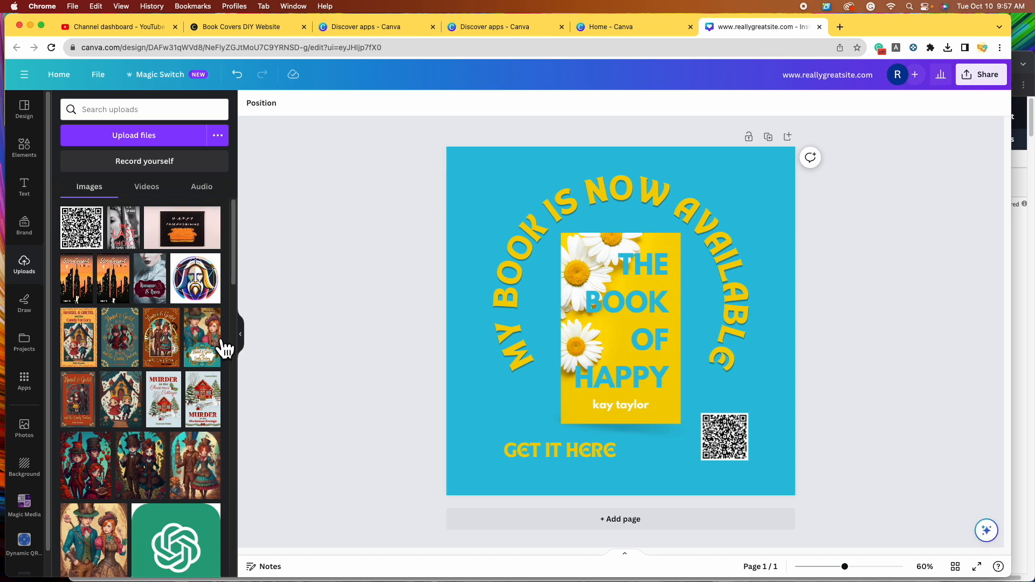
- Add an 'arrow' graphic from Elements and colour it the document yellow
{"action": "left_click", "coordinate": [24, 148]}
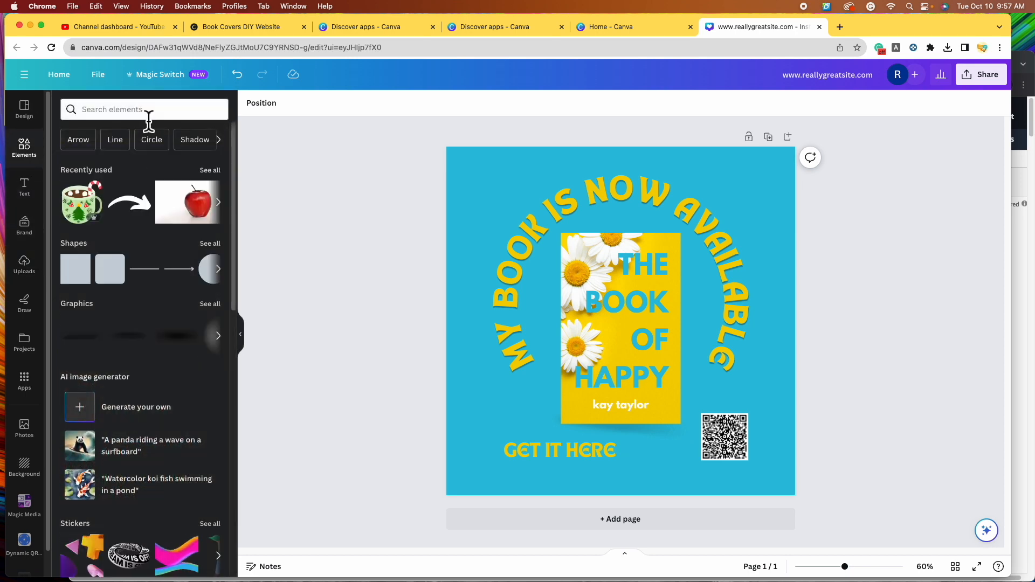
{"action": "left_click", "coordinate": [143, 109]}
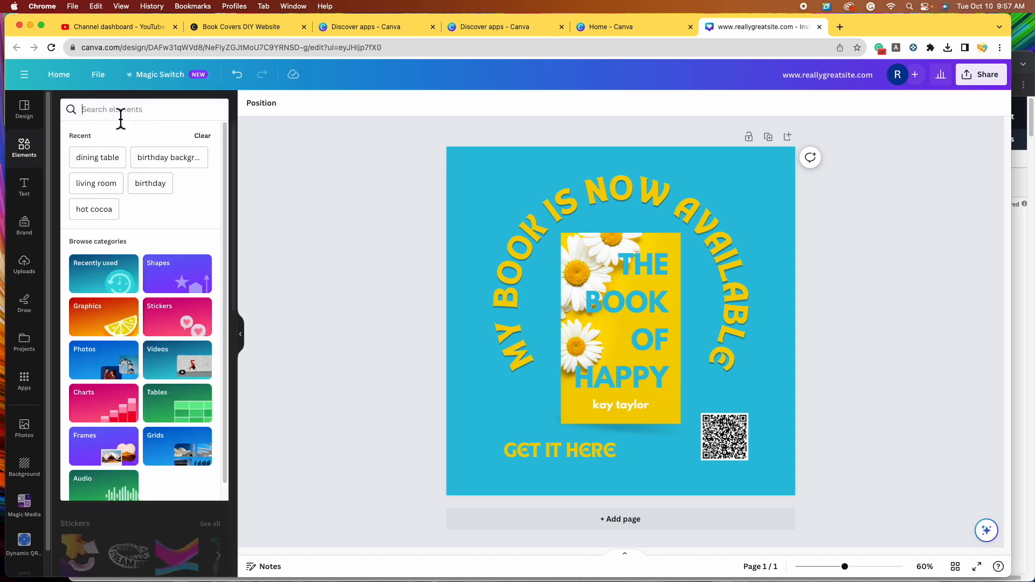
{"action": "type", "text": "arrow"}
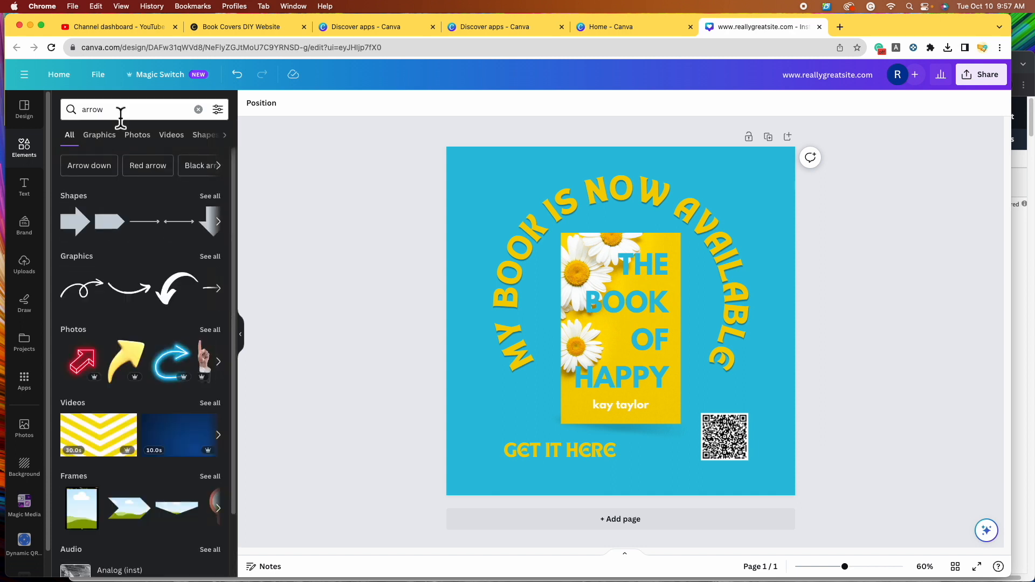
{"action": "mouse_move", "coordinate": [104, 281]}
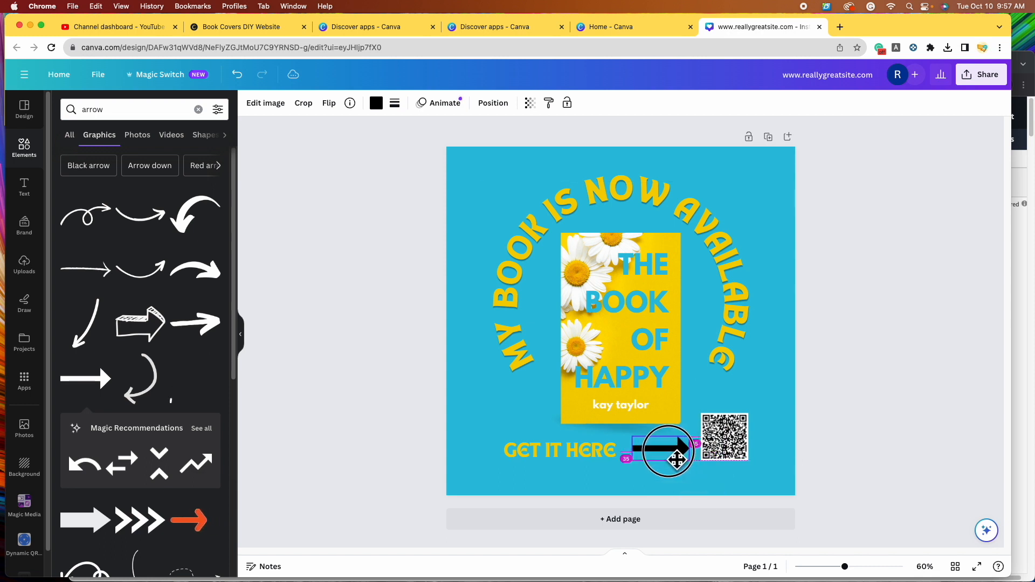
{"action": "left_click", "coordinate": [376, 103]}
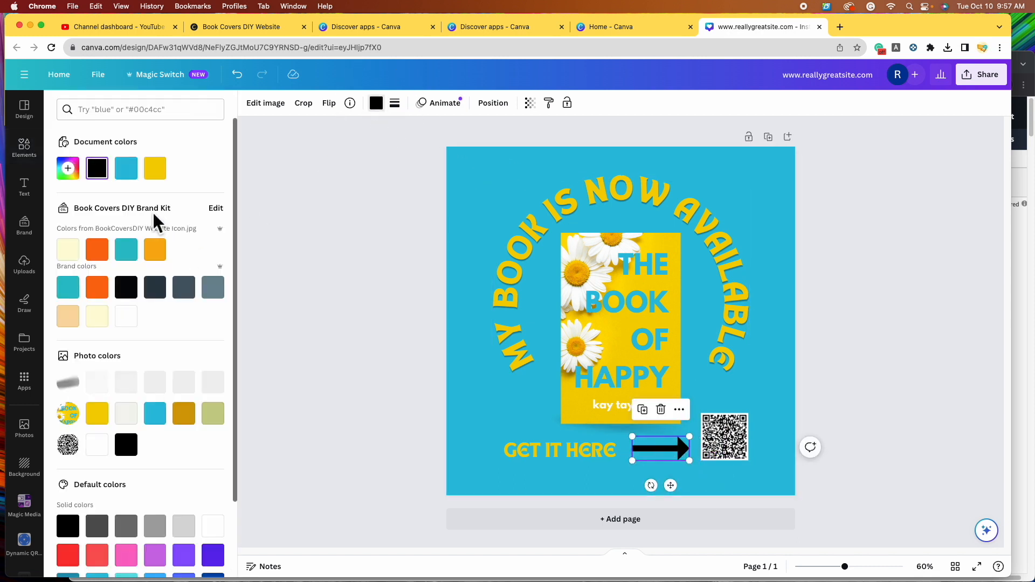
{"action": "left_click", "coordinate": [155, 168]}
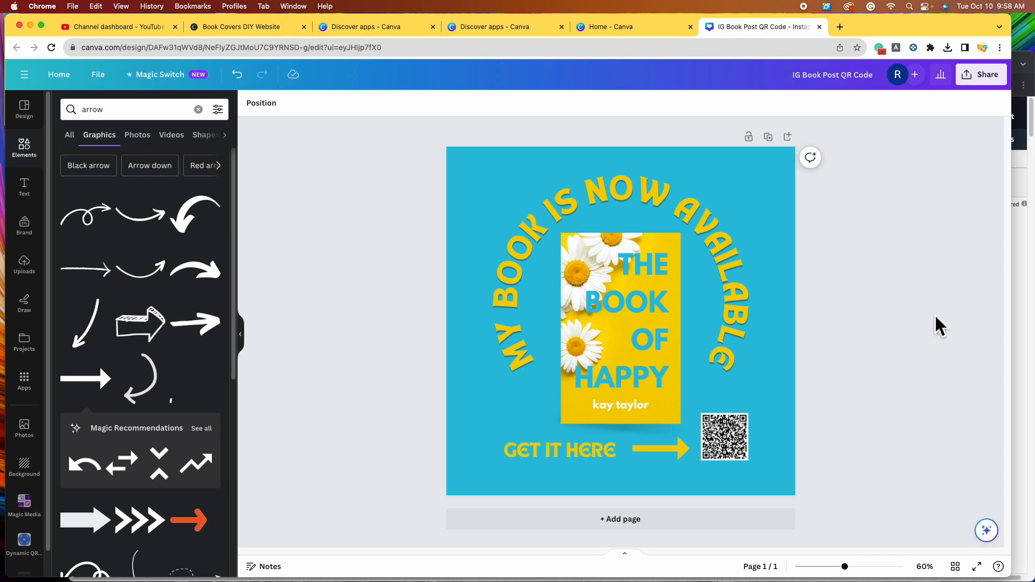
- Upload 'Book Covers DIY QR Code.png' from Downloads and add it above the first QR code
{"action": "left_click", "coordinate": [724, 437]}
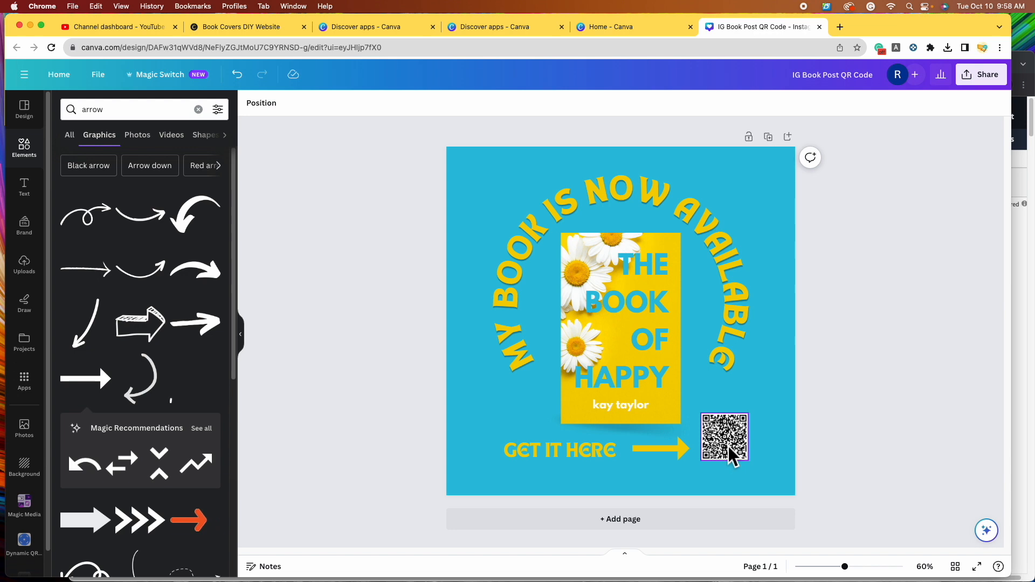
{"action": "left_click", "coordinate": [23, 265]}
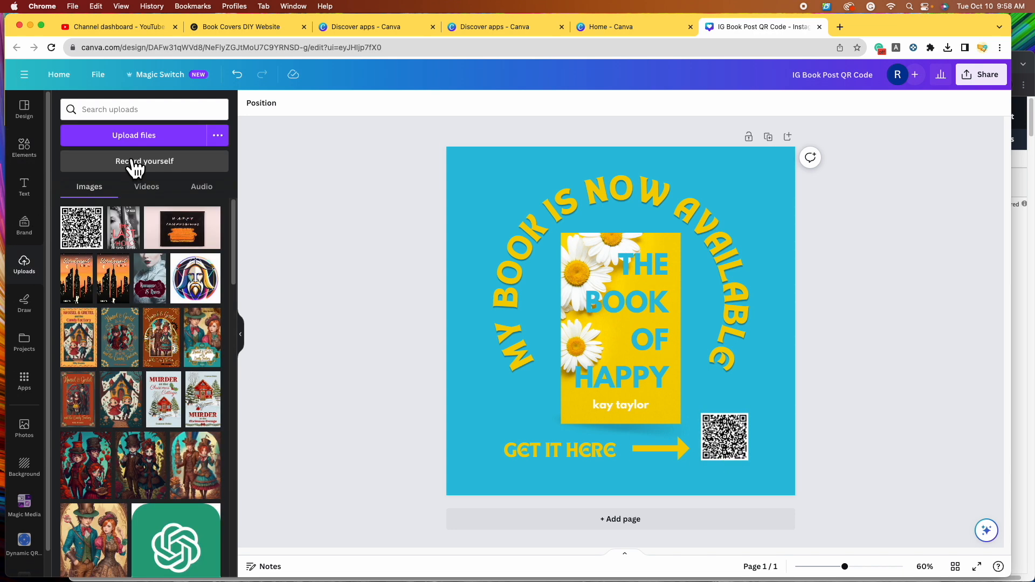
{"action": "left_click", "coordinate": [133, 135]}
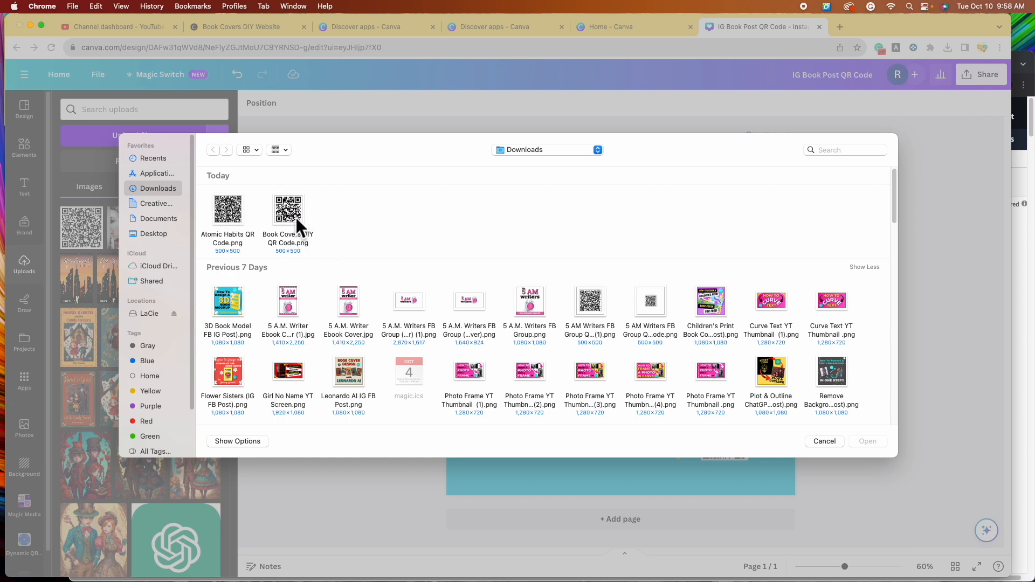
{"action": "left_click", "coordinate": [288, 213]}
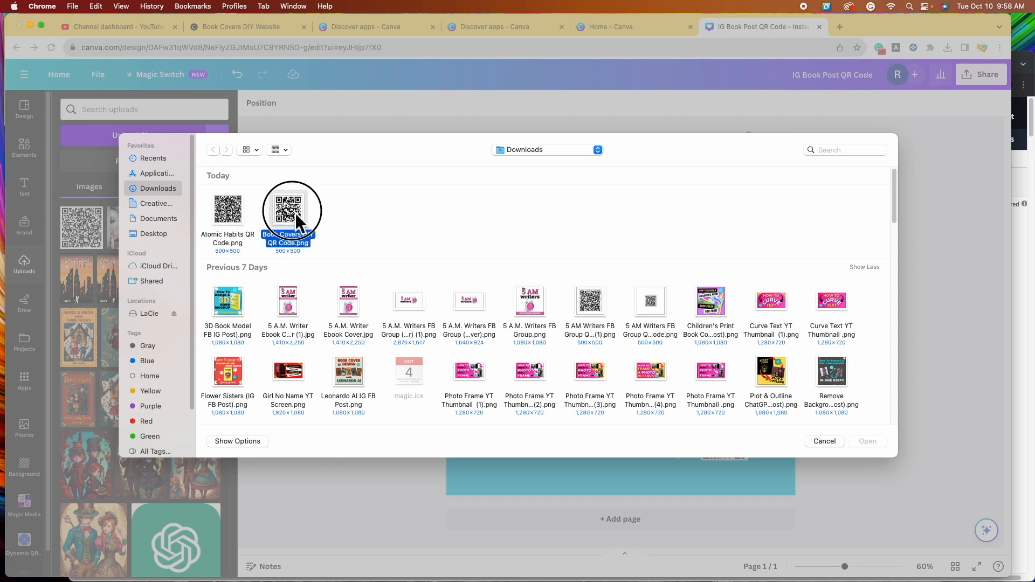
{"action": "left_click", "coordinate": [824, 441]}
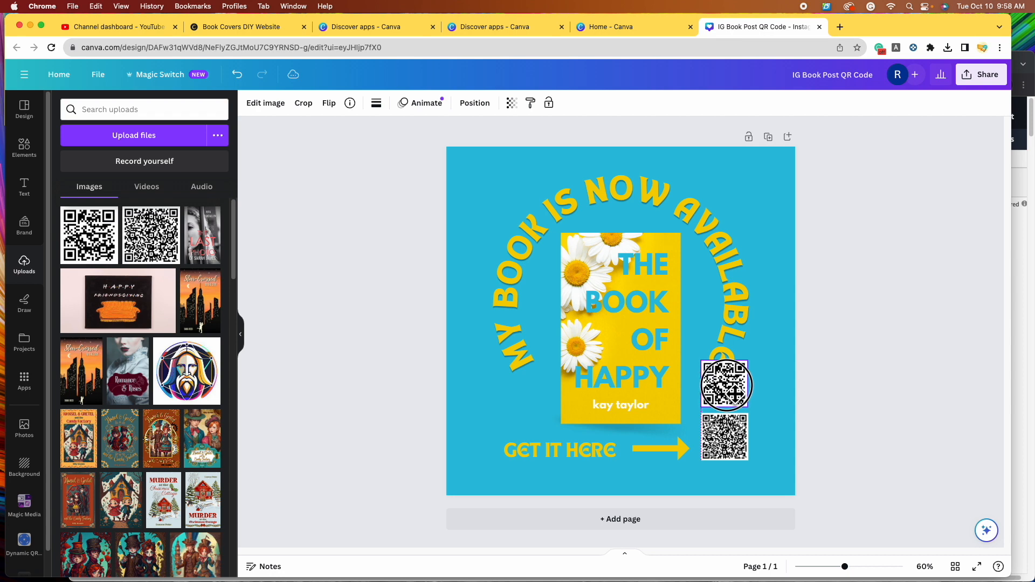
- Keep only the Book Covers DIY QR code, at the lower right beside the arrow
{"action": "left_click", "coordinate": [726, 385]}
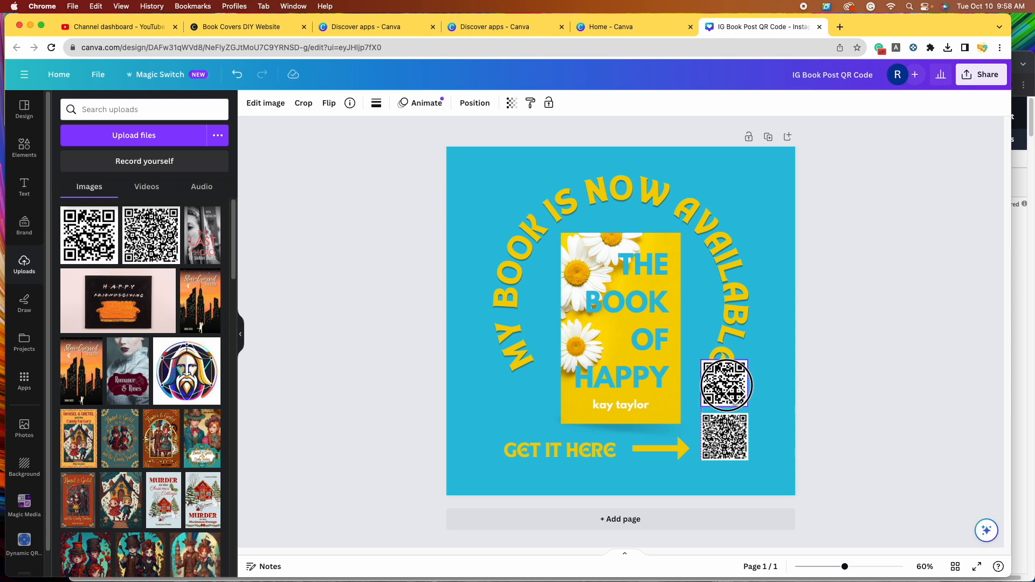
{"action": "left_click", "coordinate": [724, 385]}
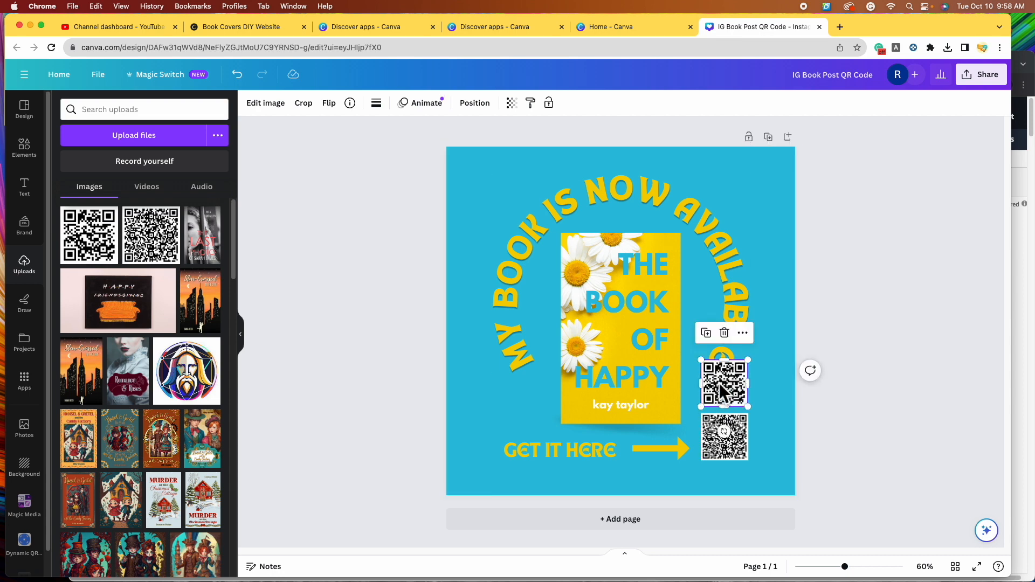
{"action": "left_click", "coordinate": [724, 437]}
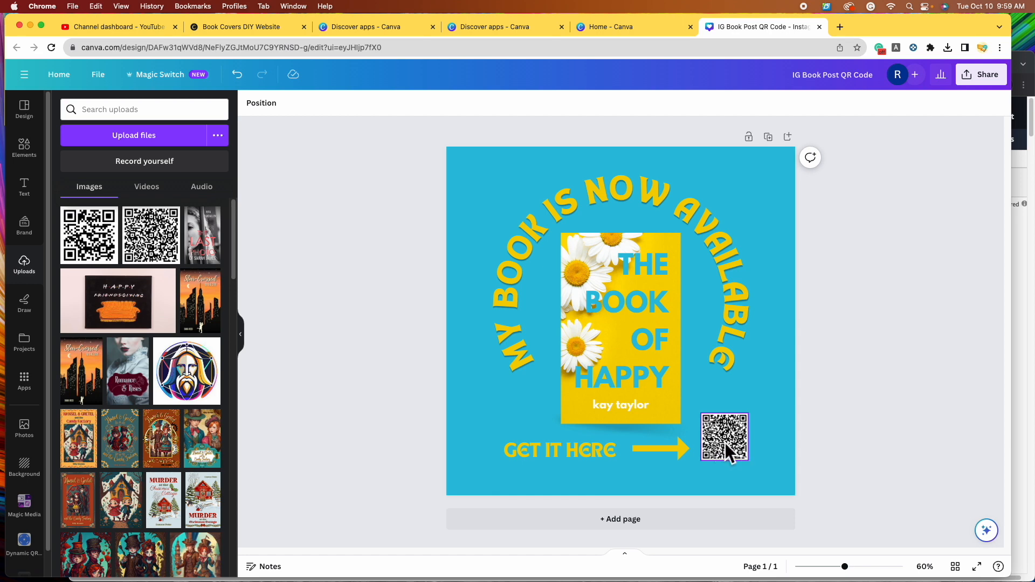
{"action": "mouse_move", "coordinate": [729, 455]}
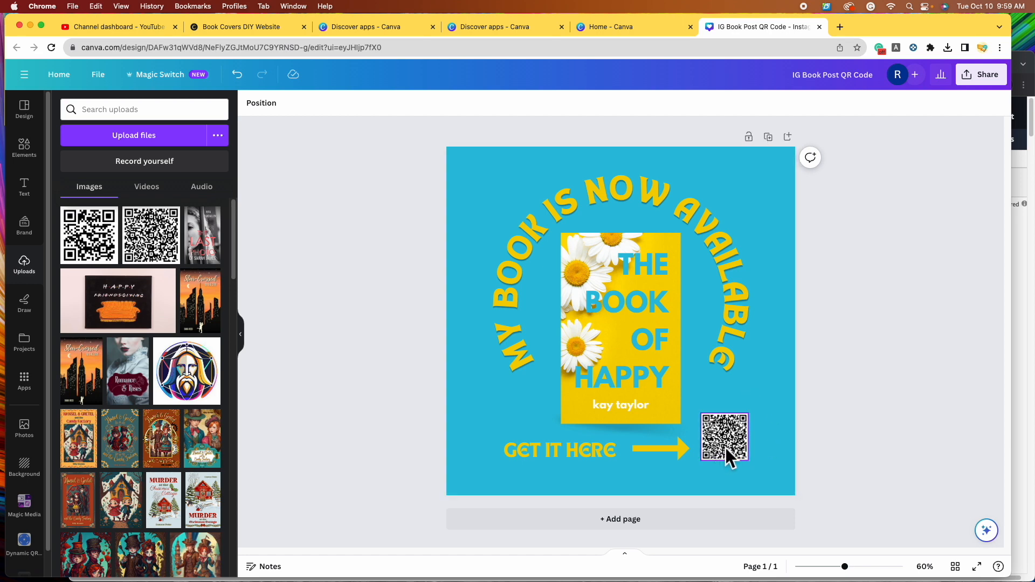